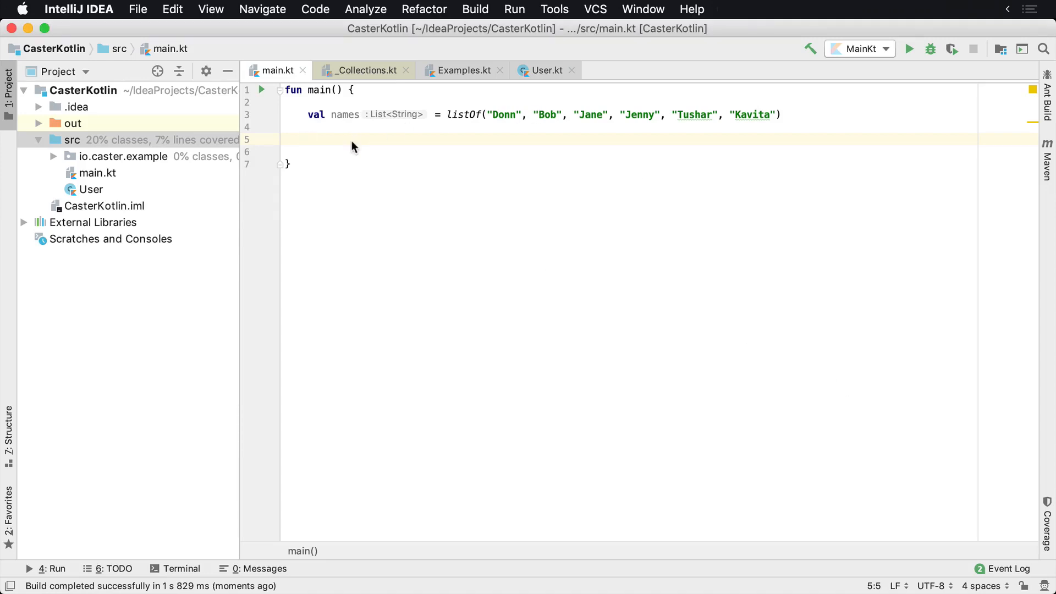
- Declare result as names.find { it == "Donn" } on the empty line in main
{"action": "left_click", "coordinate": [464, 126]}
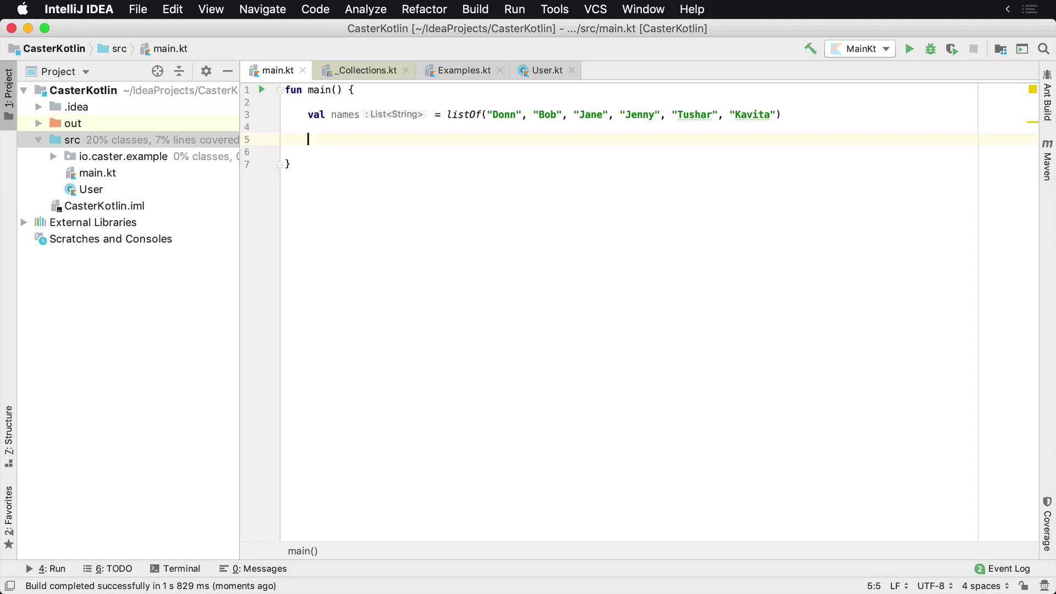
{"action": "type", "text": "var"}
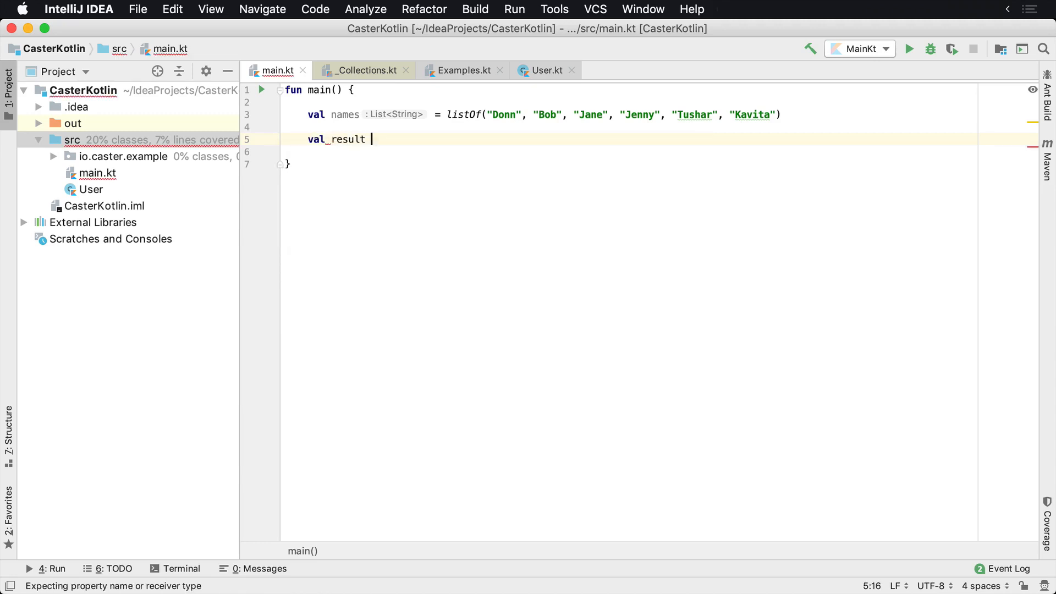
{"action": "type", "text": "= nam"}
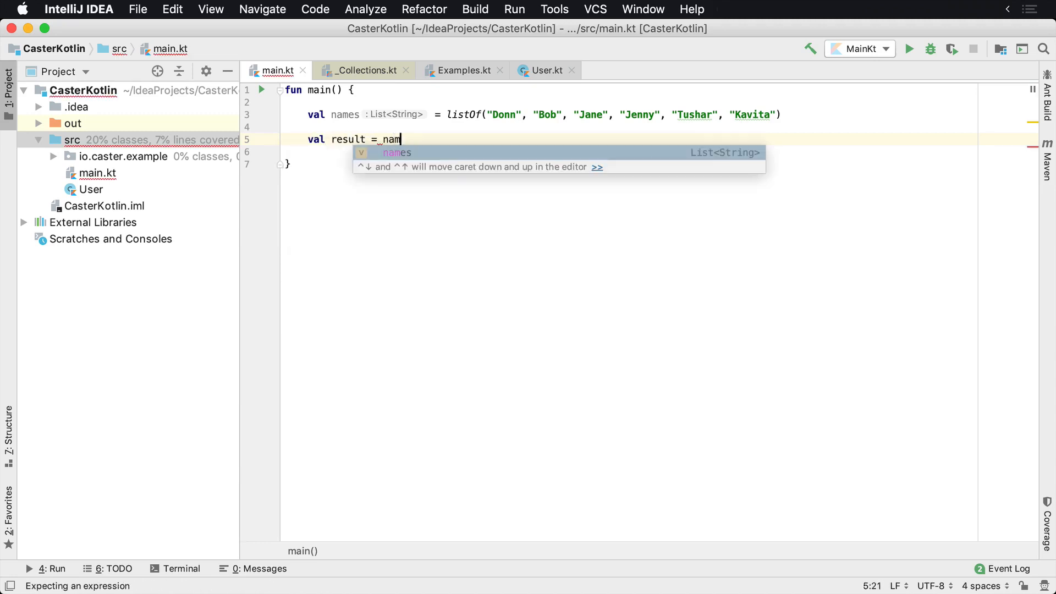
{"action": "type", "text": "e."}
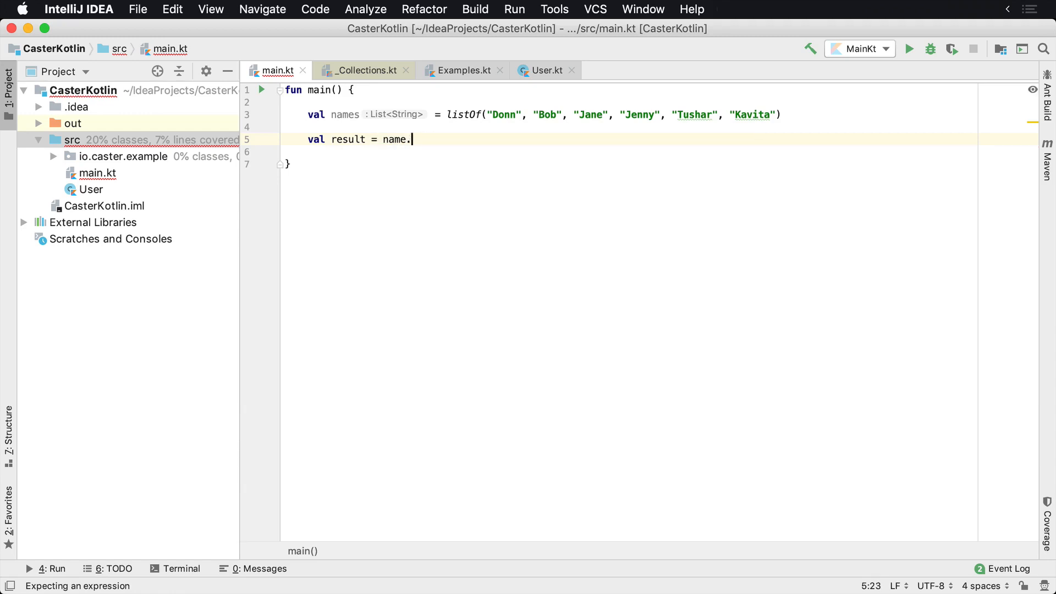
{"action": "key", "text": "Backspace"}
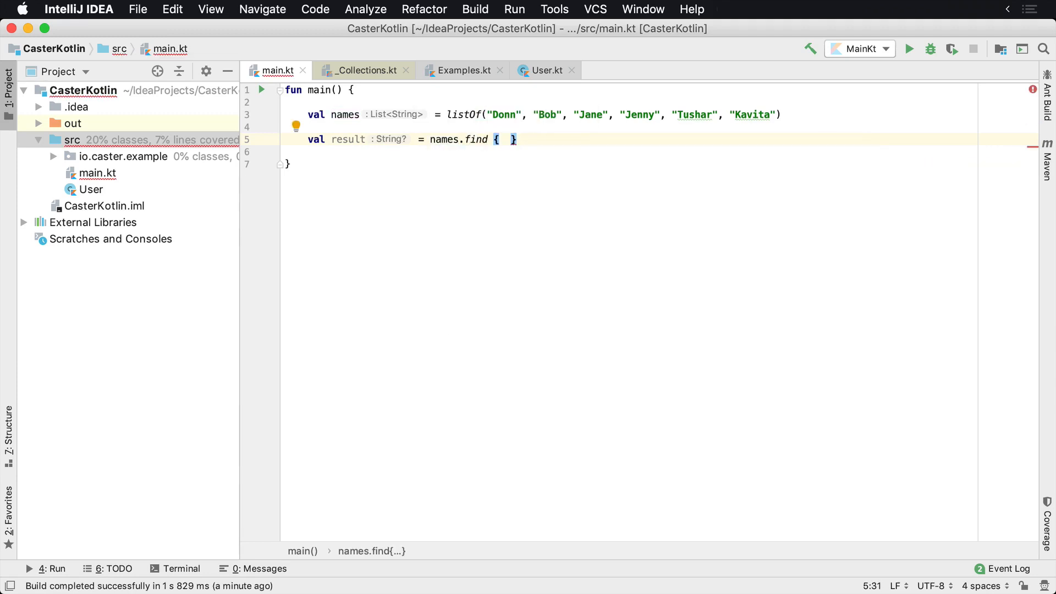
{"action": "type", "text": "it"}
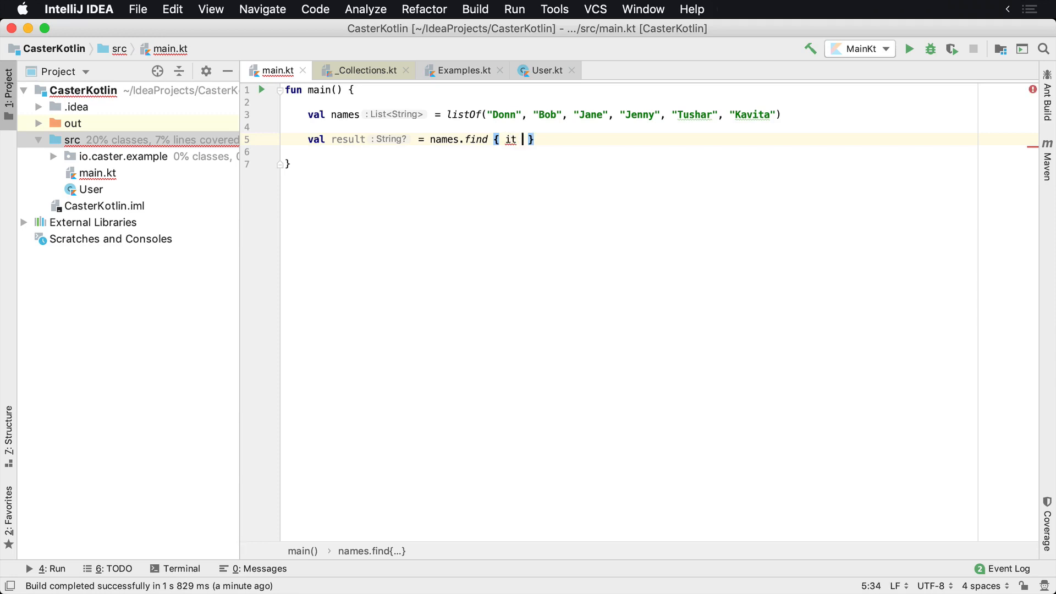
{"action": "type", "text": "== \"Donn\""}
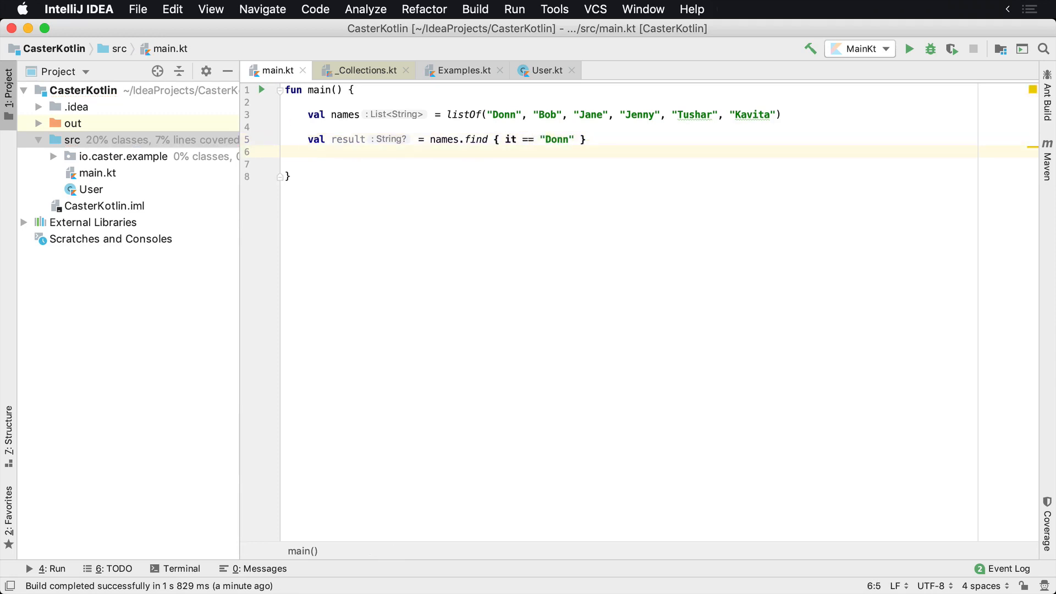
- Add println(result) on the next line
{"action": "type", "text": "println()"}
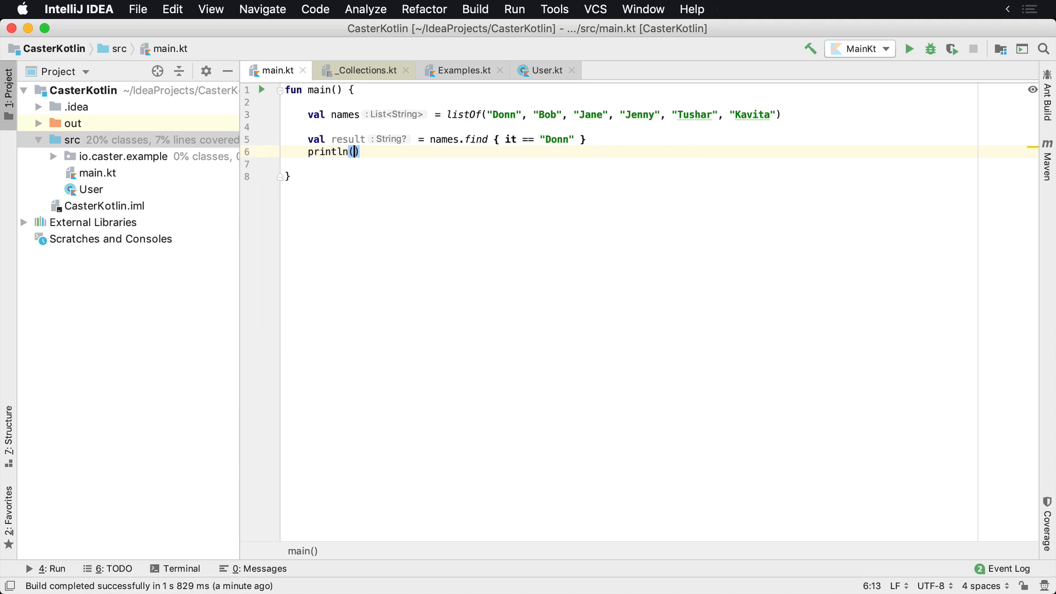
{"action": "type", "text": "result"}
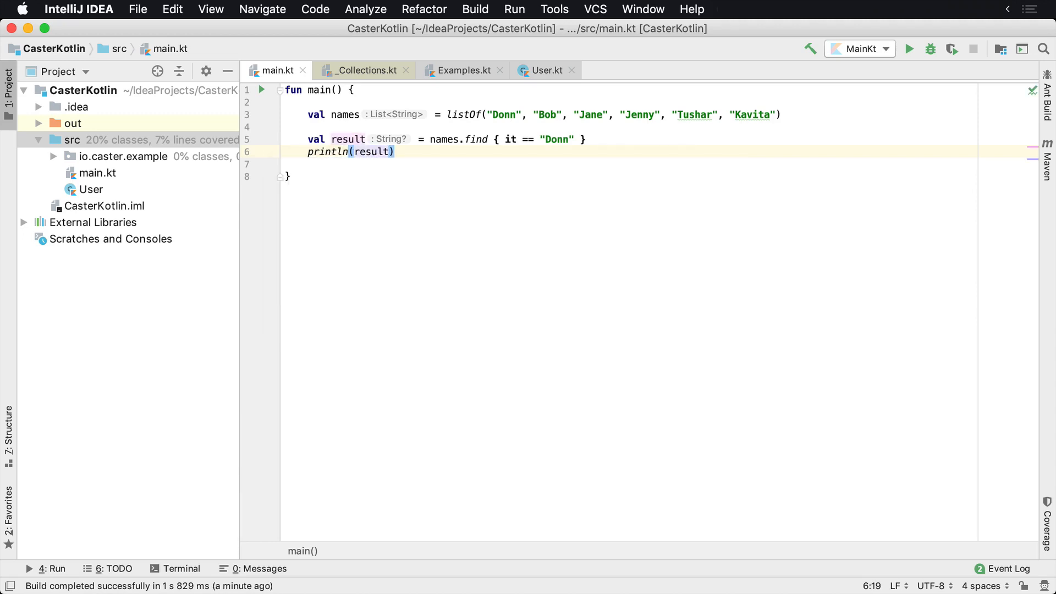
- Run the program and see Donn printed in the output
{"action": "left_click", "coordinate": [909, 49]}
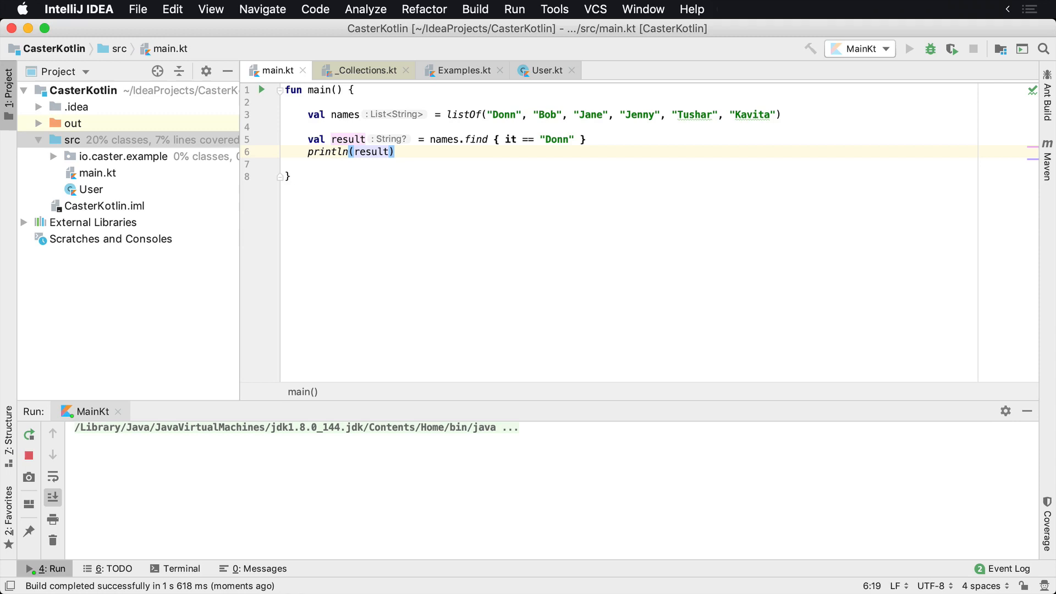
{"action": "left_click", "coordinate": [908, 49]}
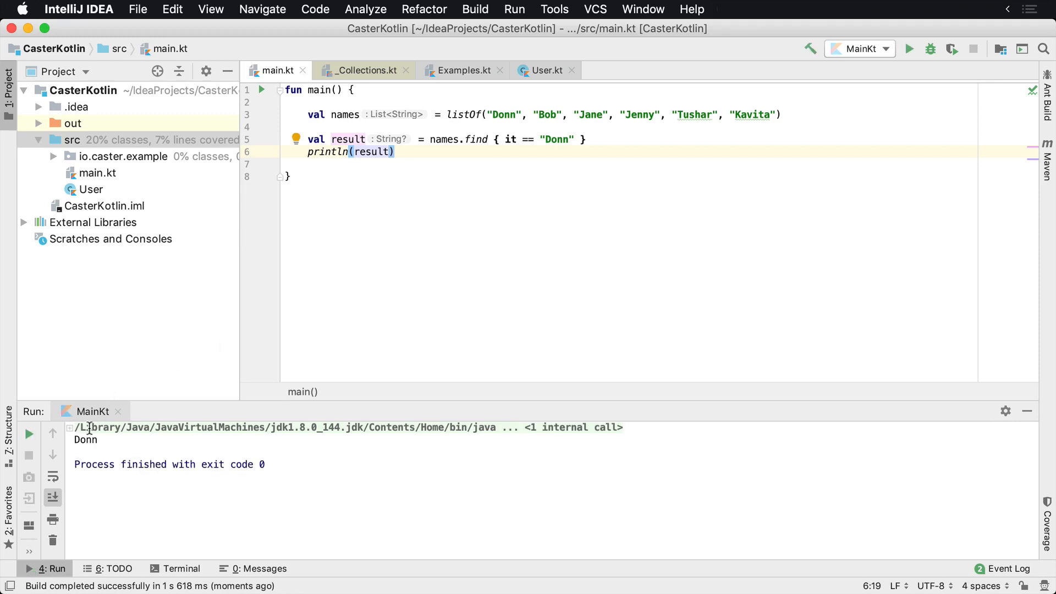
{"action": "double_click", "coordinate": [86, 439]}
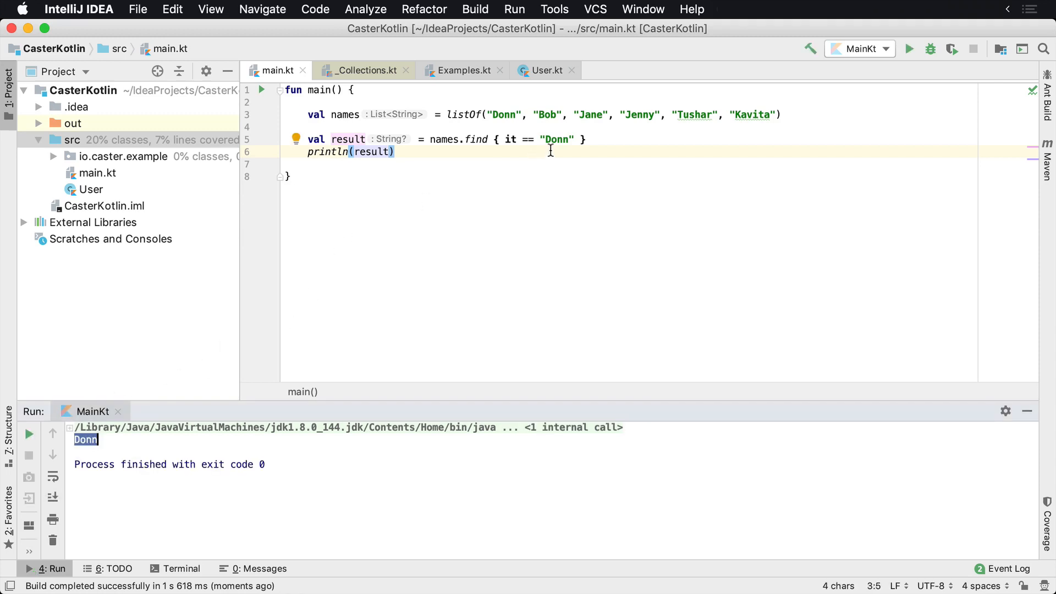
- Change the search term to "FOOBAR" so the rerun prints null
{"action": "double_click", "coordinate": [554, 140]}
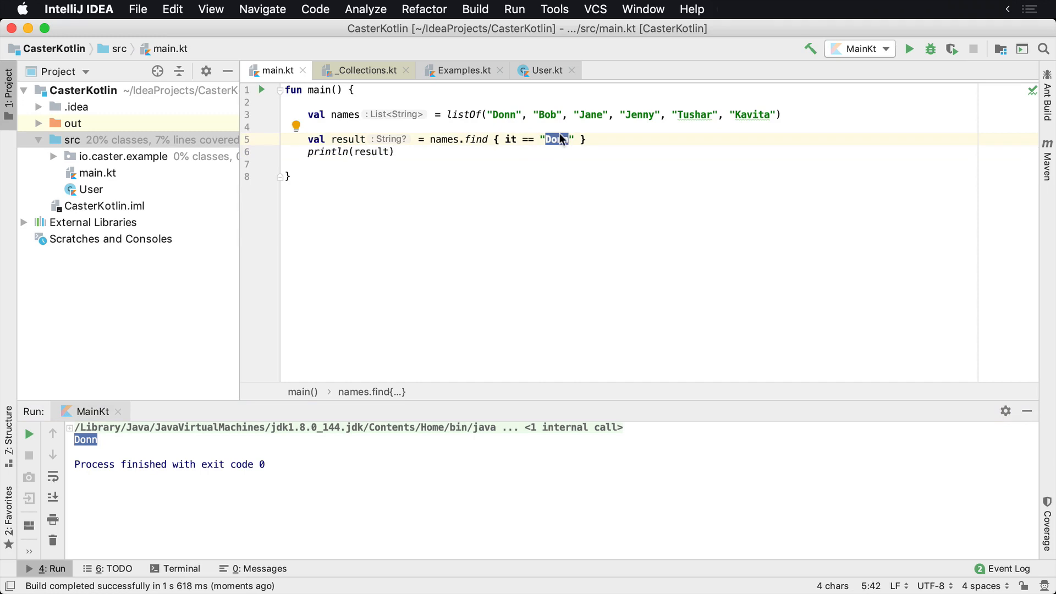
{"action": "type", "text": "FOOBAR"}
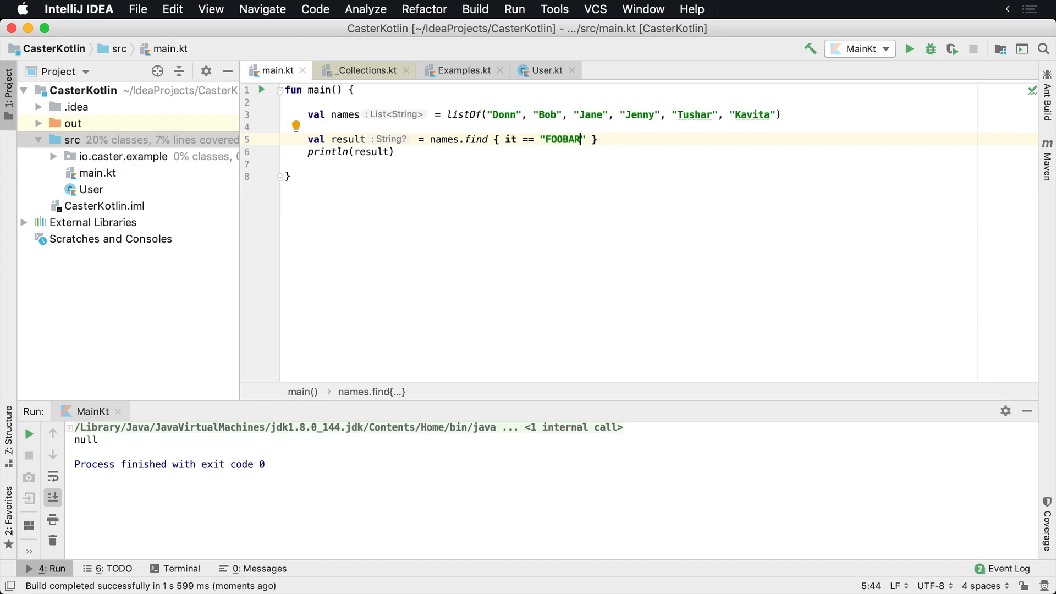
{"action": "mouse_move", "coordinate": [385, 128]}
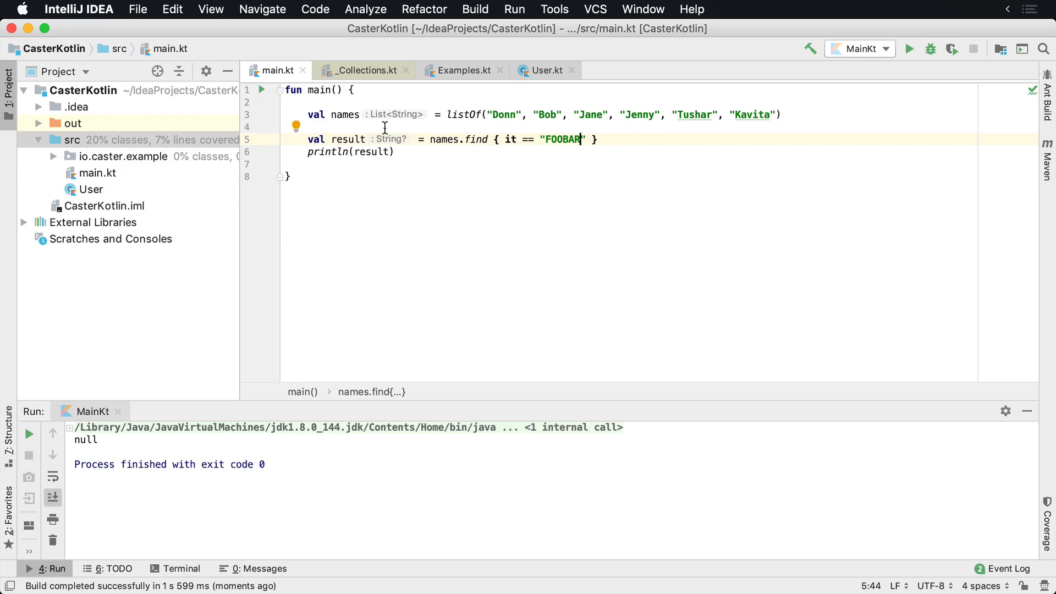
{"action": "double_click", "coordinate": [475, 140]}
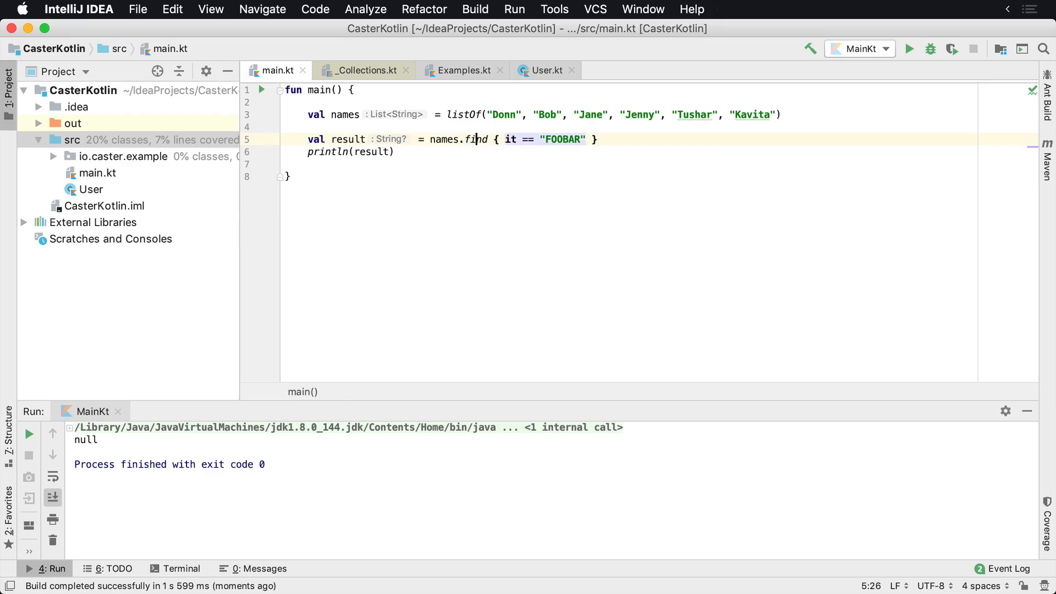
- View find's source definition, return to main.kt and add a blank line before the print
{"action": "left_click", "coordinate": [475, 138]}
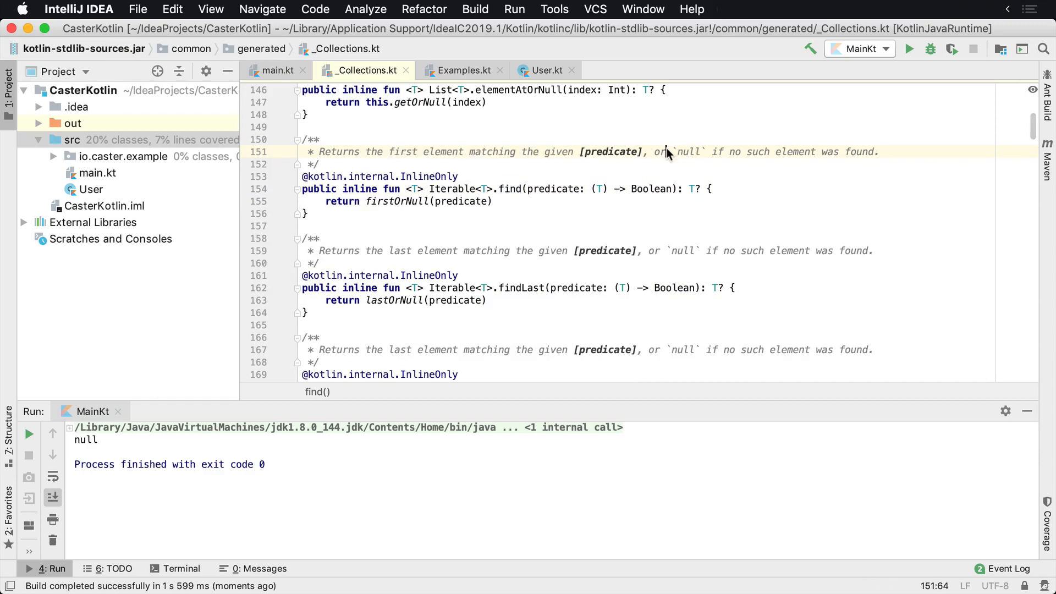
{"action": "left_click", "coordinate": [276, 71]}
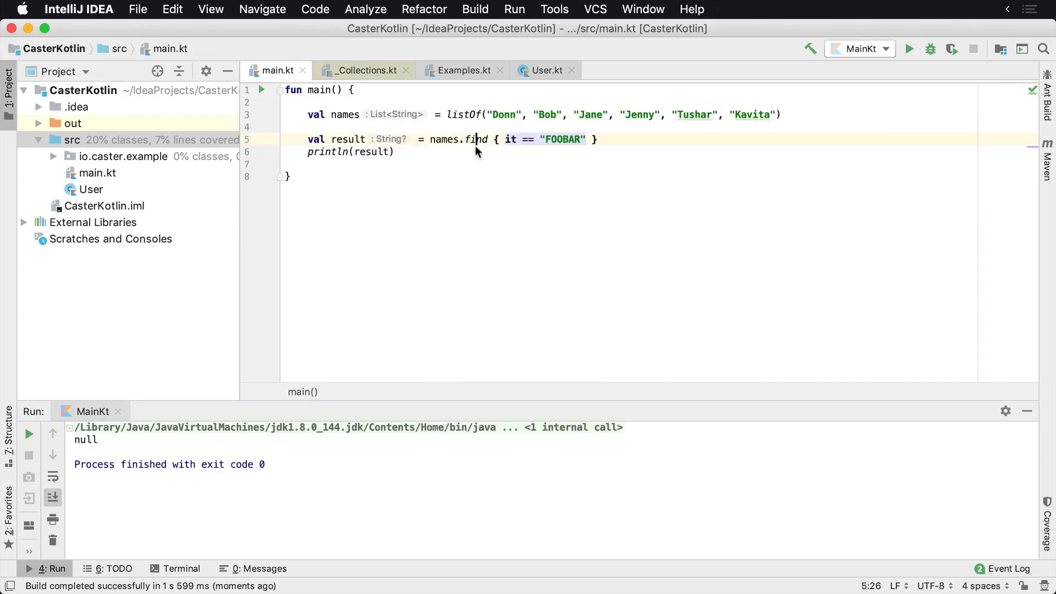
{"action": "double_click", "coordinate": [476, 140]}
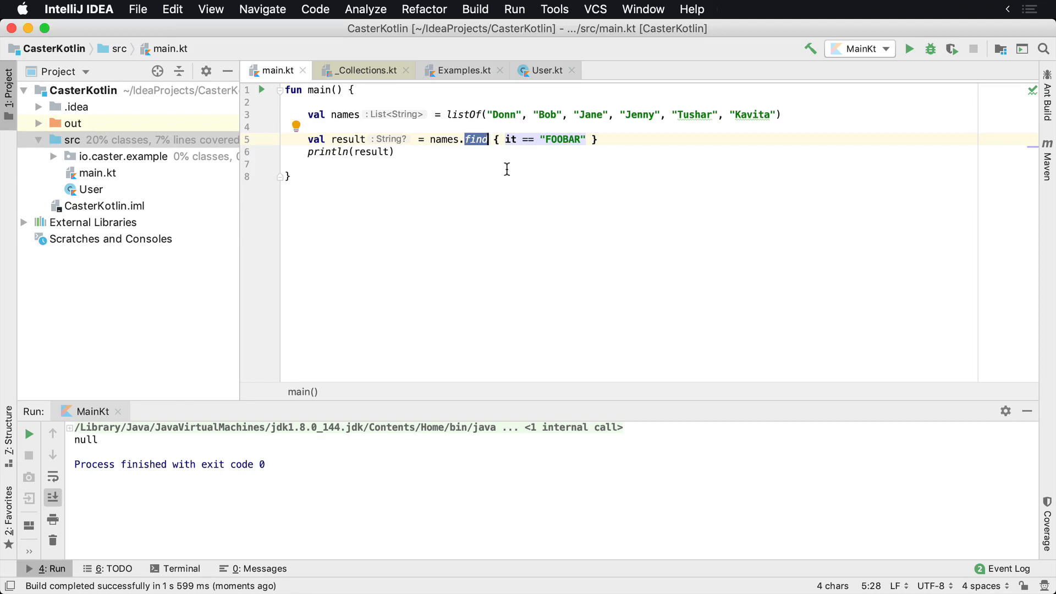
{"action": "key", "text": "enter"}
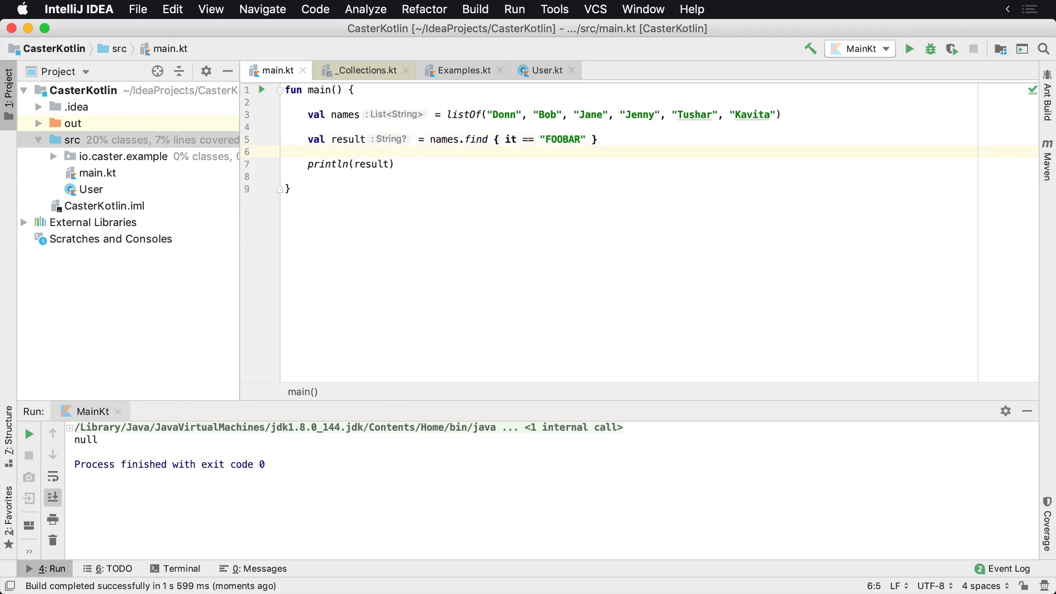
- Change the print to result.length, which is flagged since result may be null
{"action": "type", "text": "if ("}
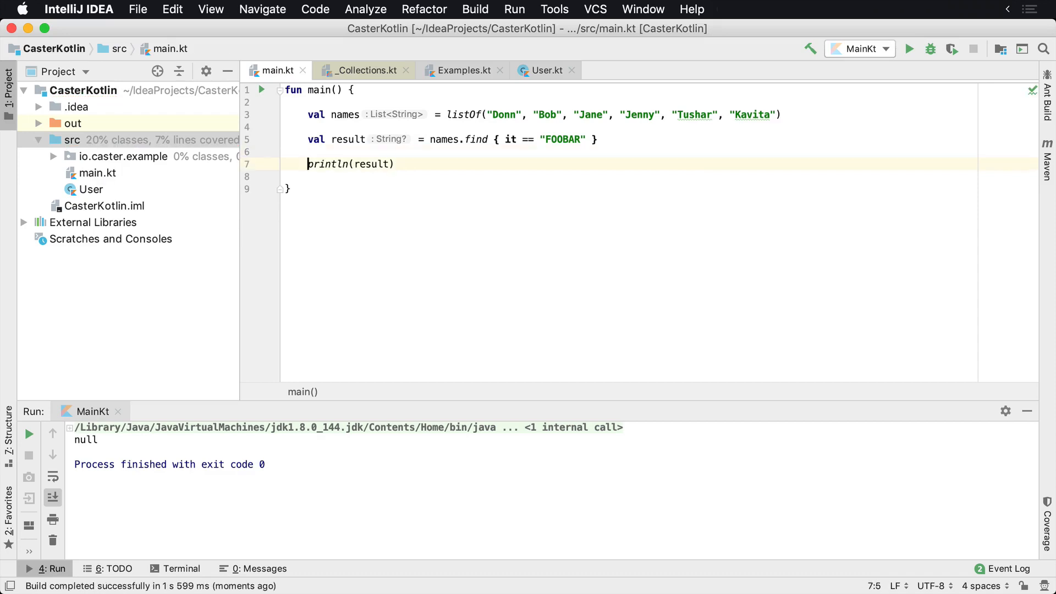
{"action": "type", "text": "=="}
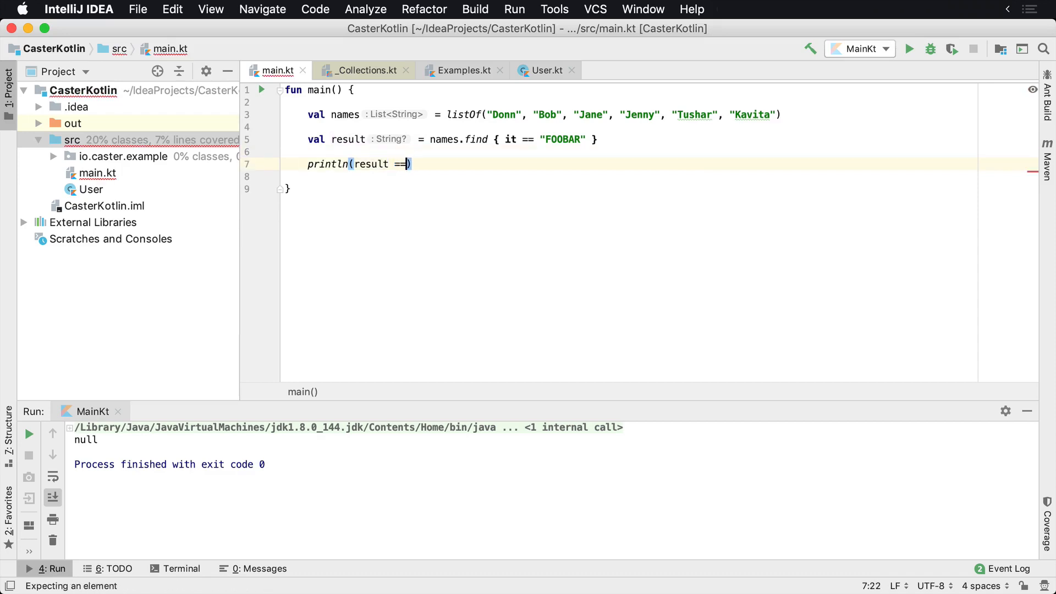
{"action": "type", "text": ".length"}
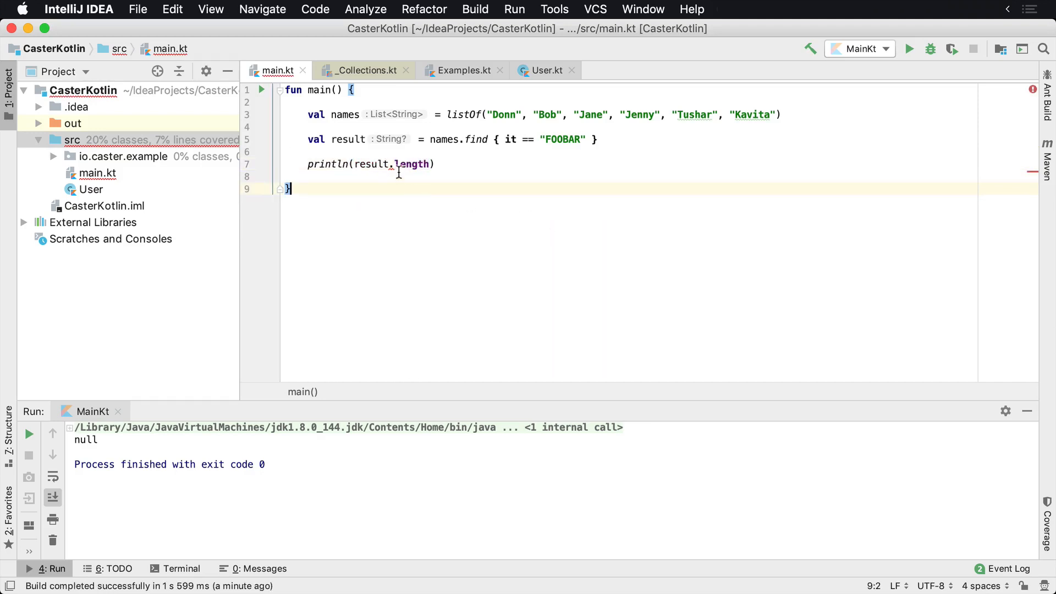
{"action": "mouse_move", "coordinate": [394, 164]}
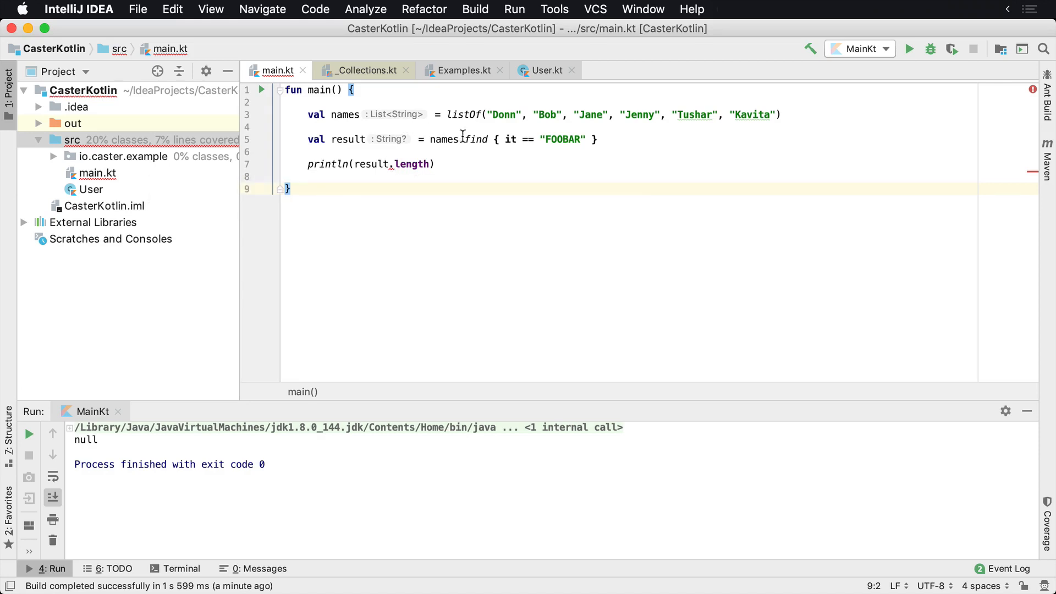
{"action": "left_click", "coordinate": [510, 140]}
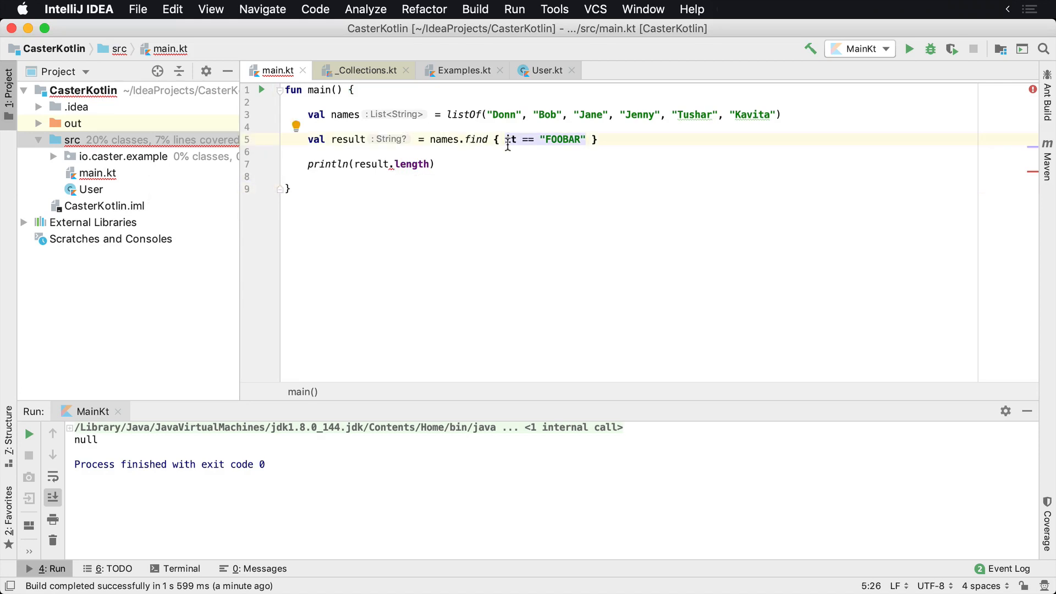
{"action": "mouse_move", "coordinate": [489, 158]}
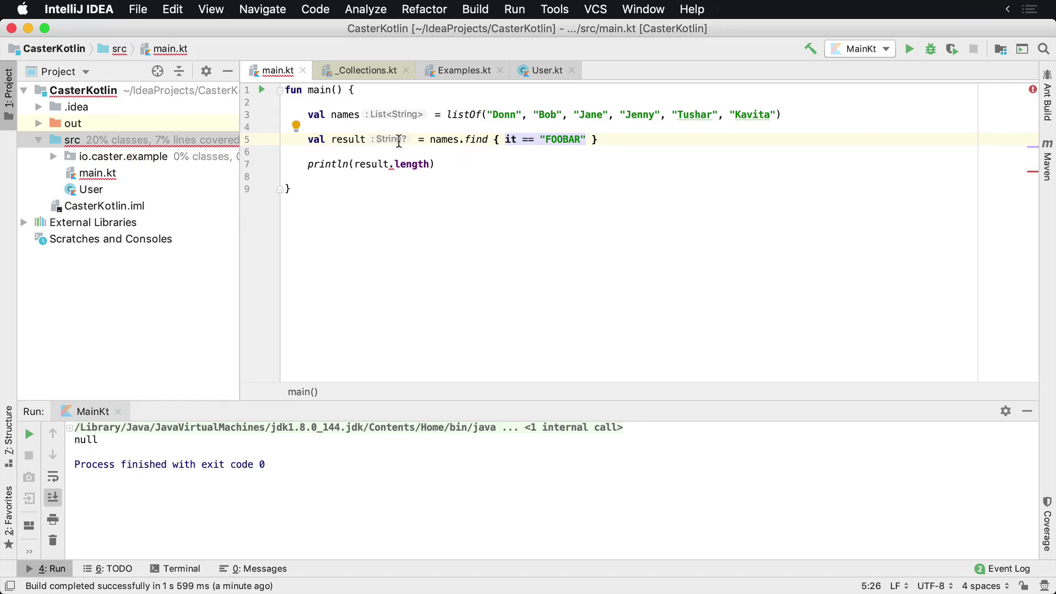
- Replace find with first so result is a String, and run to print 4
{"action": "double_click", "coordinate": [477, 140]}
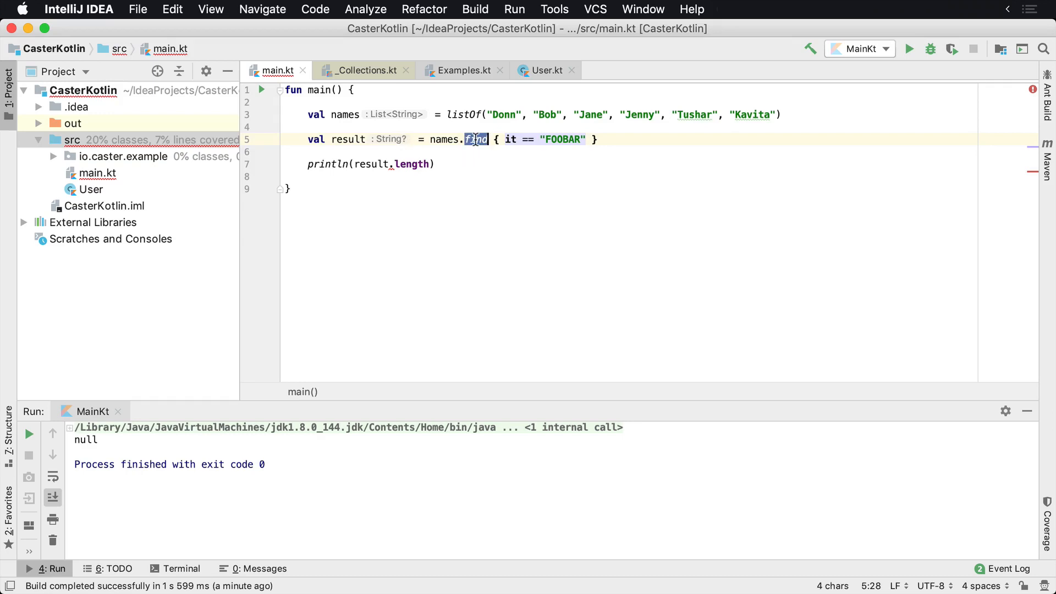
{"action": "type", "text": "first"}
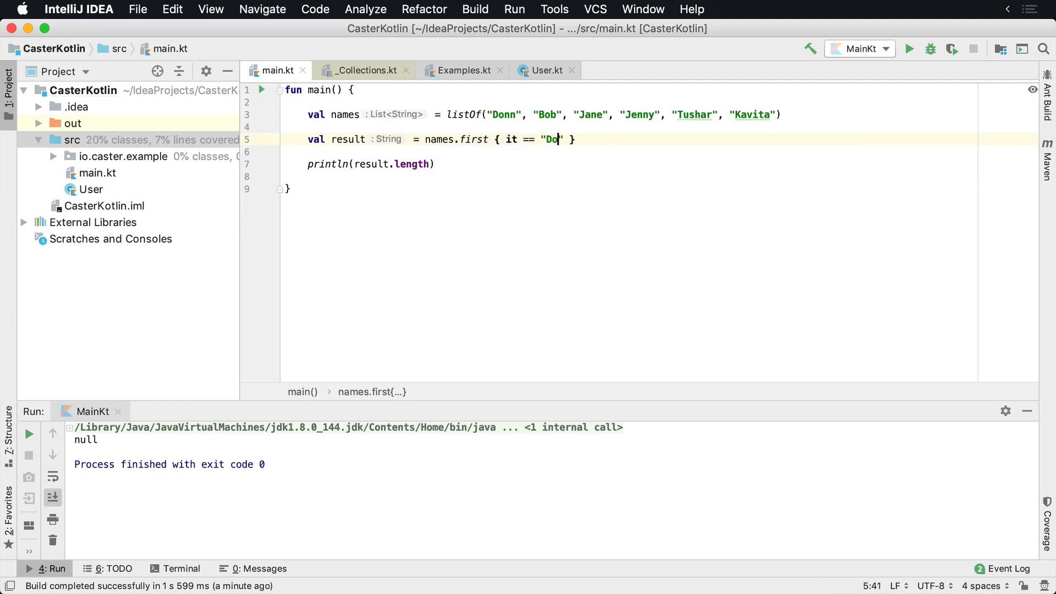
{"action": "type", "text": "nn"}
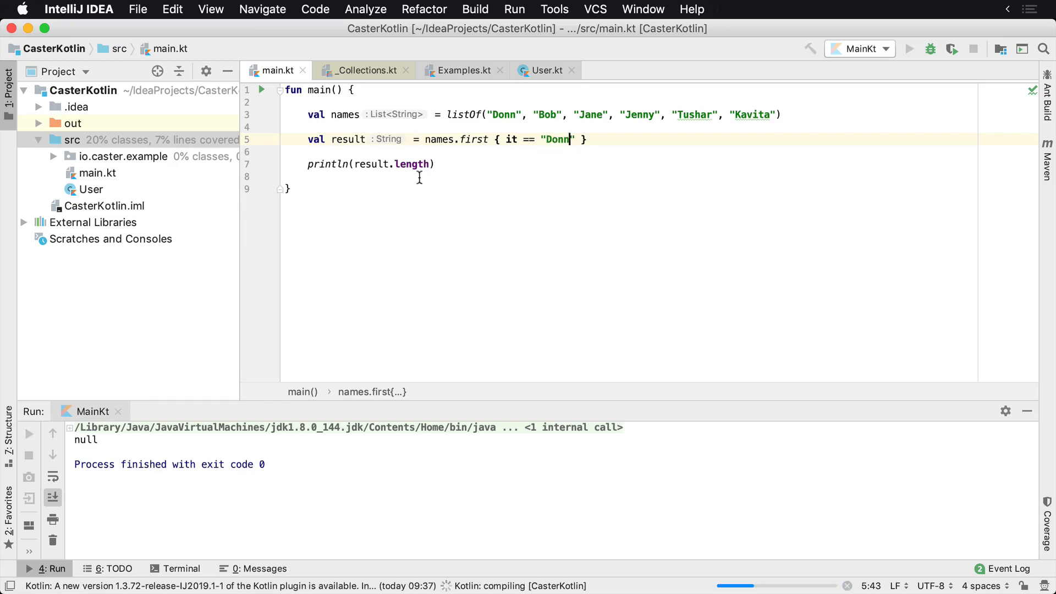
{"action": "left_click", "coordinate": [908, 48]}
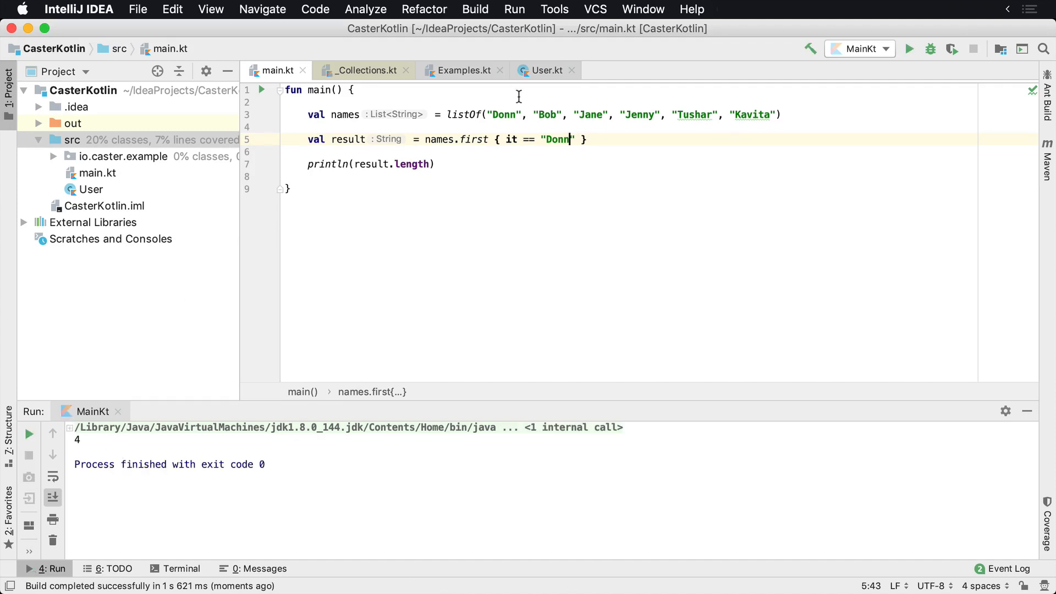
- Change the first predicate's search string to "FOOBAR" and run again
{"action": "double_click", "coordinate": [556, 140]}
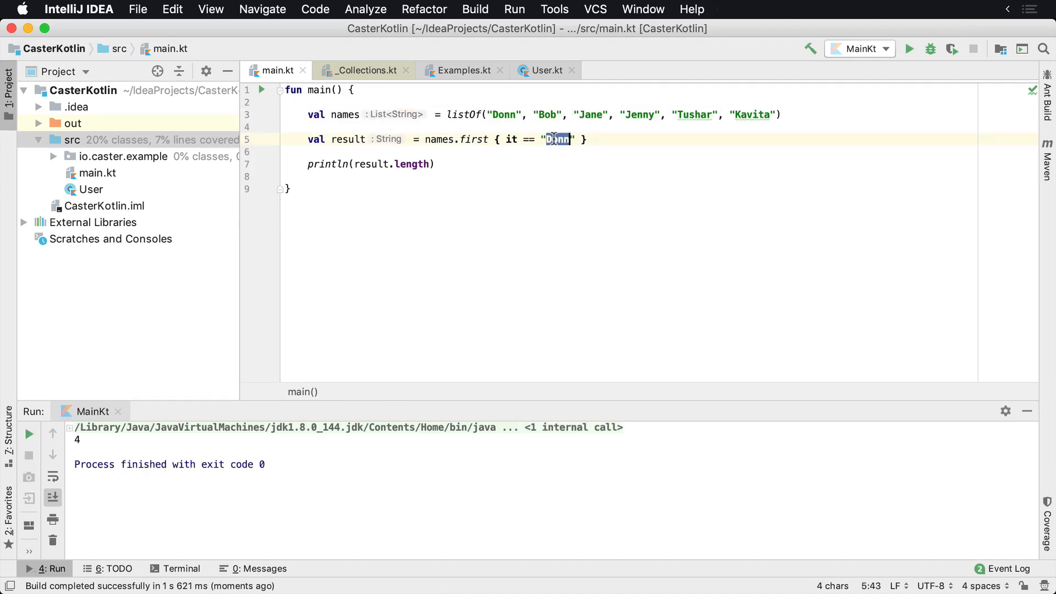
{"action": "type", "text": "FOOBAR"}
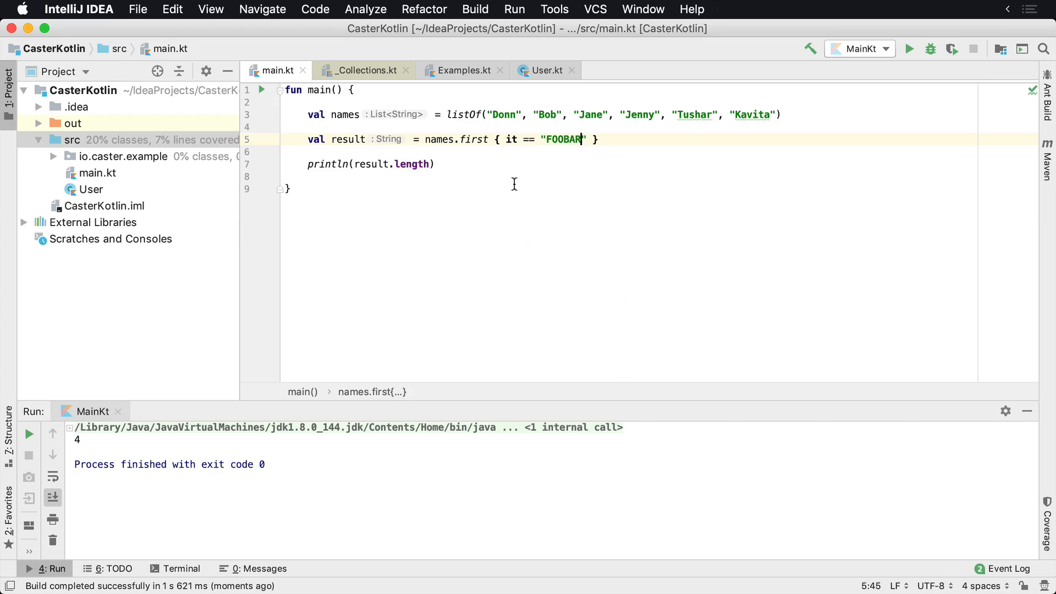
{"action": "left_click", "coordinate": [503, 114]}
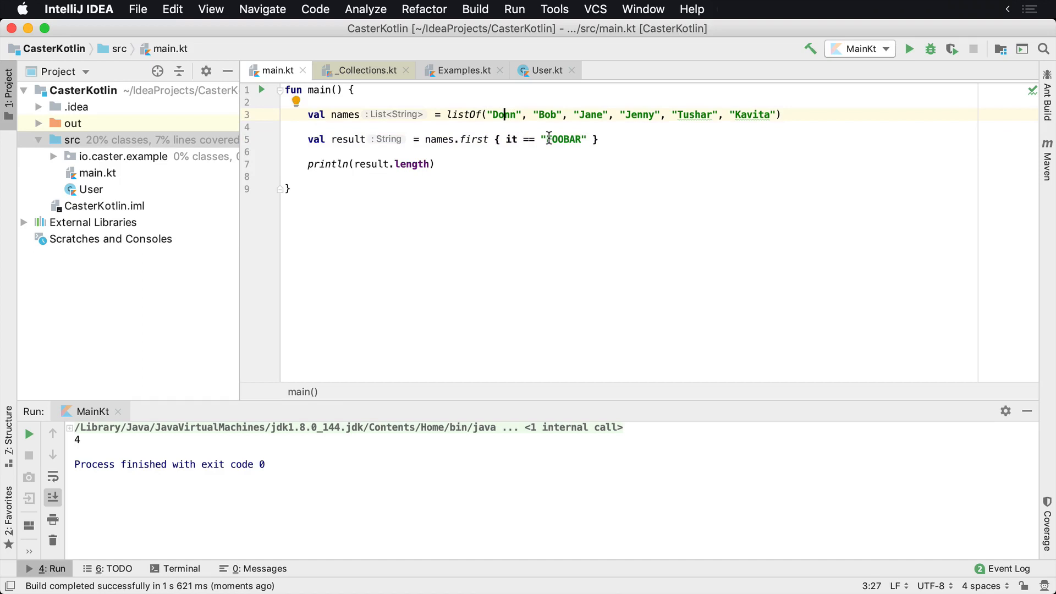
{"action": "left_click", "coordinate": [908, 48]}
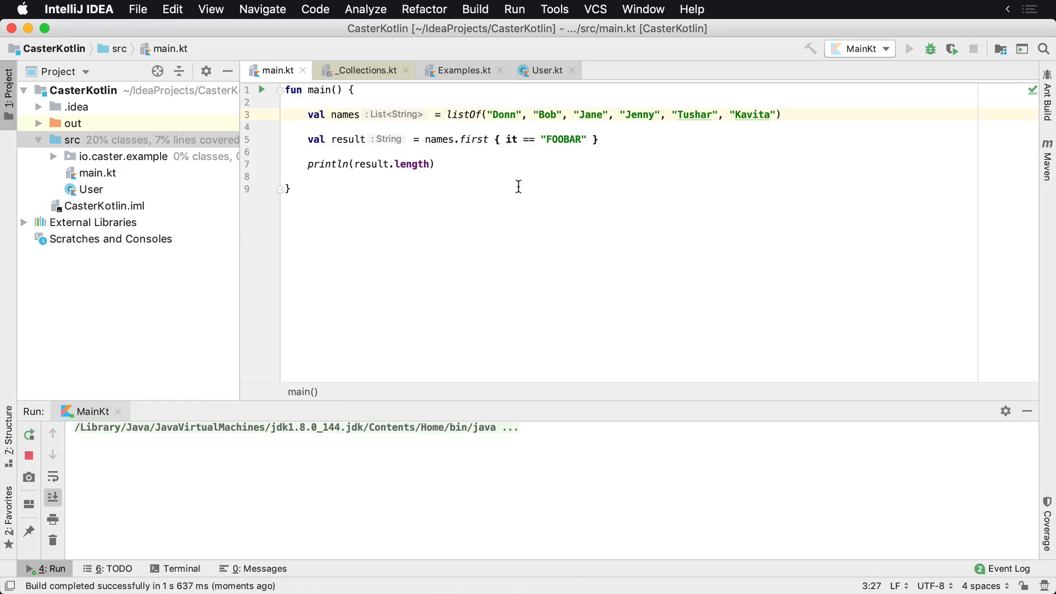
- Inspect the NoSuchElementException and first's source, then switch the call back to find
{"action": "left_click", "coordinate": [908, 49]}
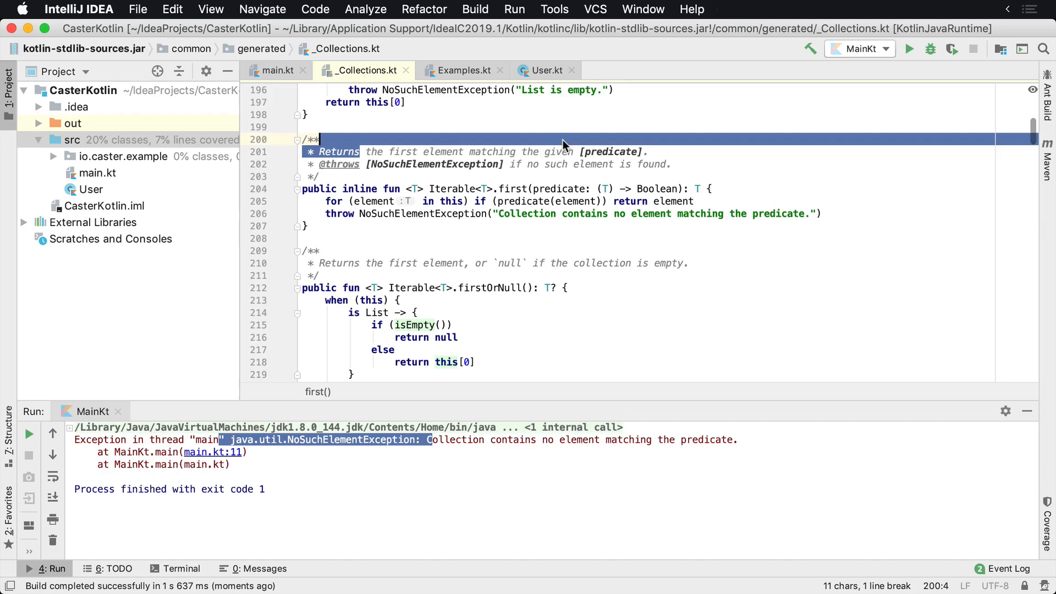
{"action": "left_click", "coordinate": [336, 164]}
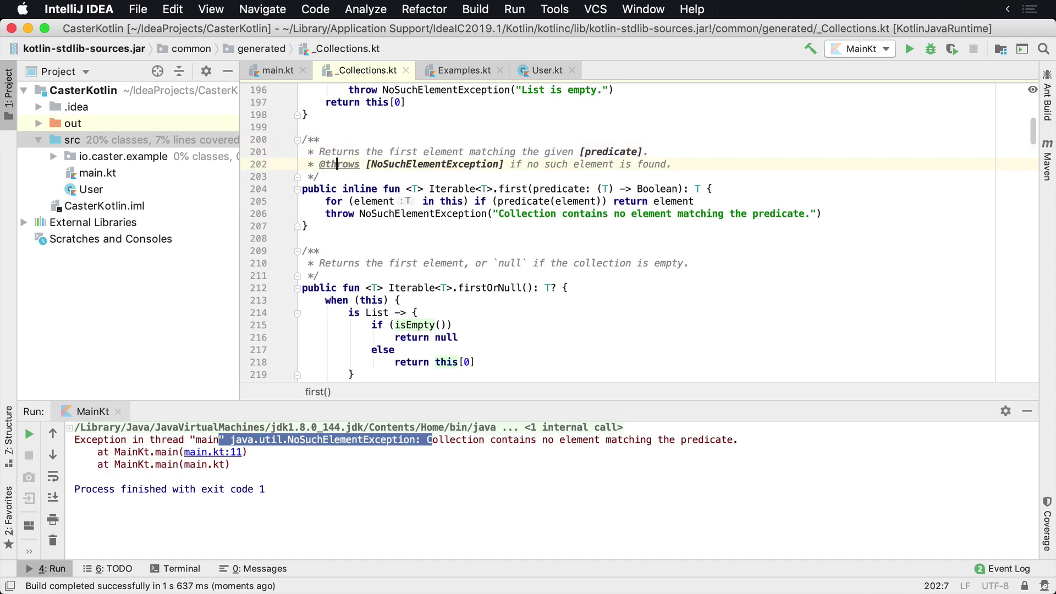
{"action": "left_click", "coordinate": [276, 71]}
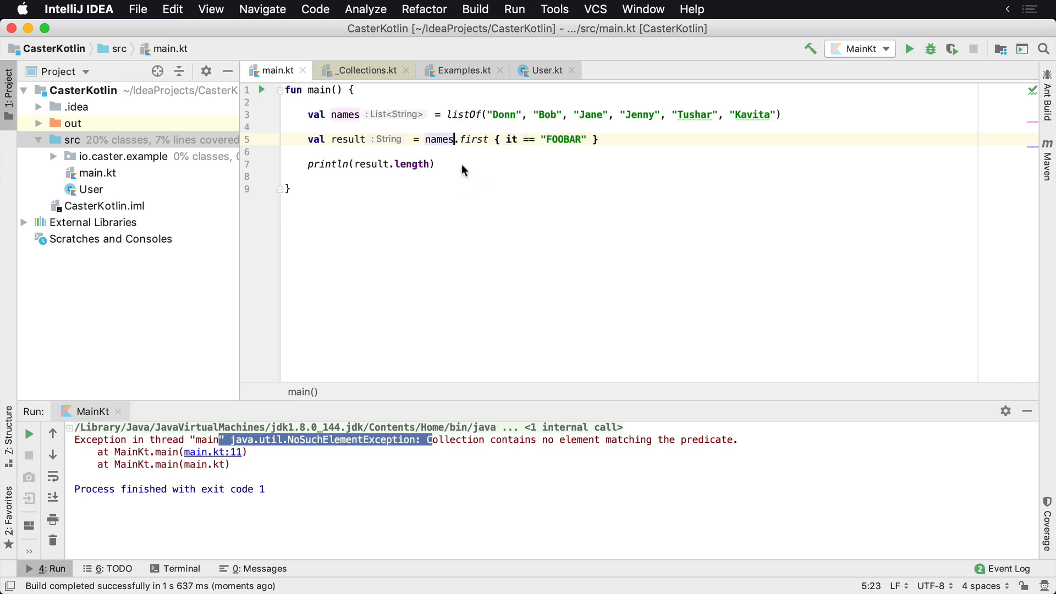
{"action": "mouse_move", "coordinate": [431, 149]}
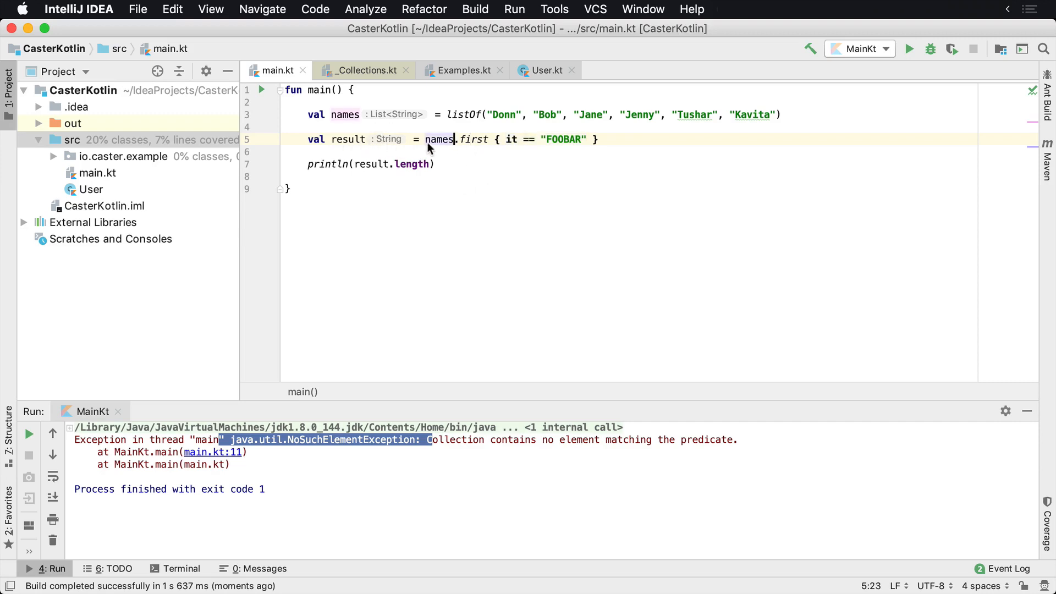
{"action": "mouse_move", "coordinate": [534, 145]}
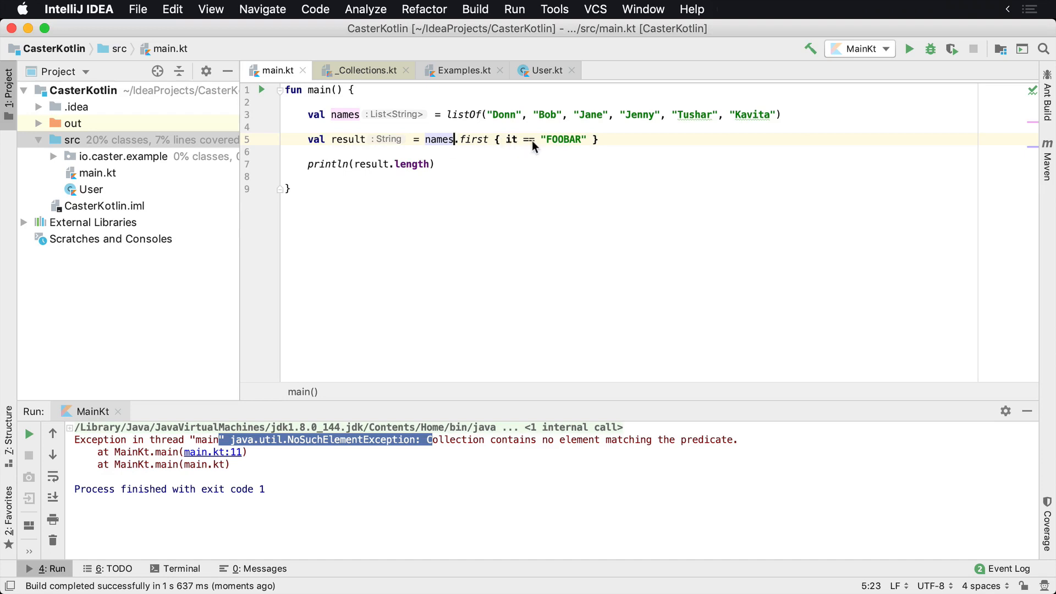
{"action": "left_click", "coordinate": [487, 139]}
{"action": "type", "text": "nd"}
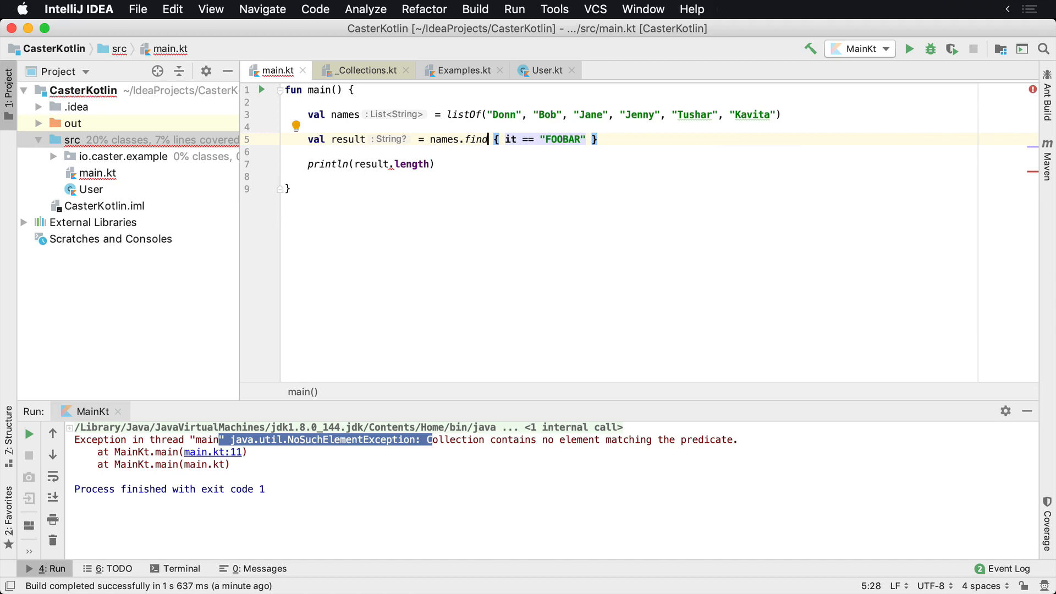
{"action": "mouse_move", "coordinate": [461, 152]}
{"action": "type", "text": "s"}
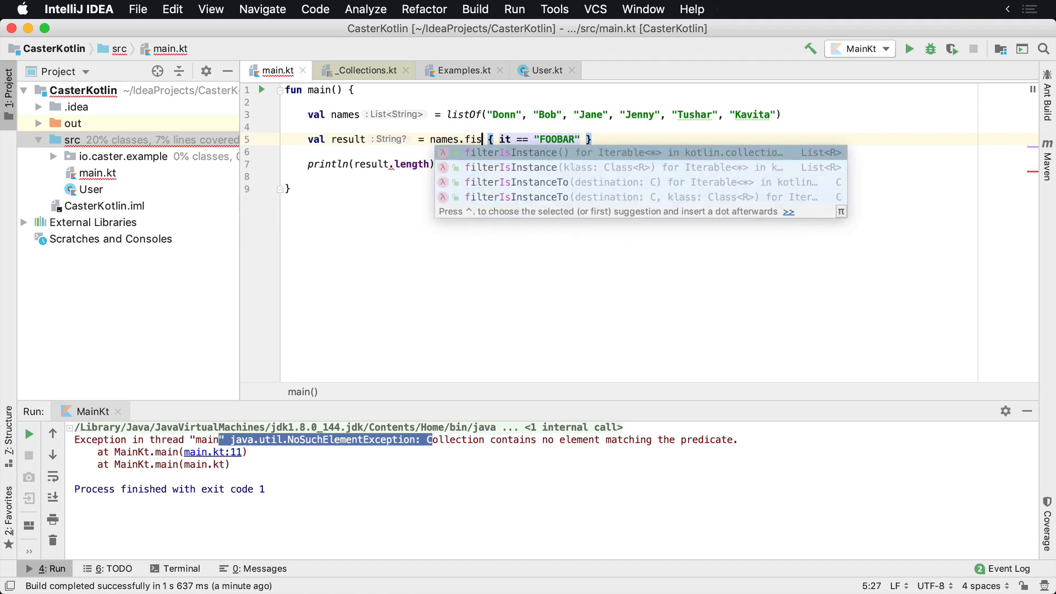
- Use firstOrNull for the lookup, drop .length and run to print null
{"action": "type", "text": "rstOrNull"}
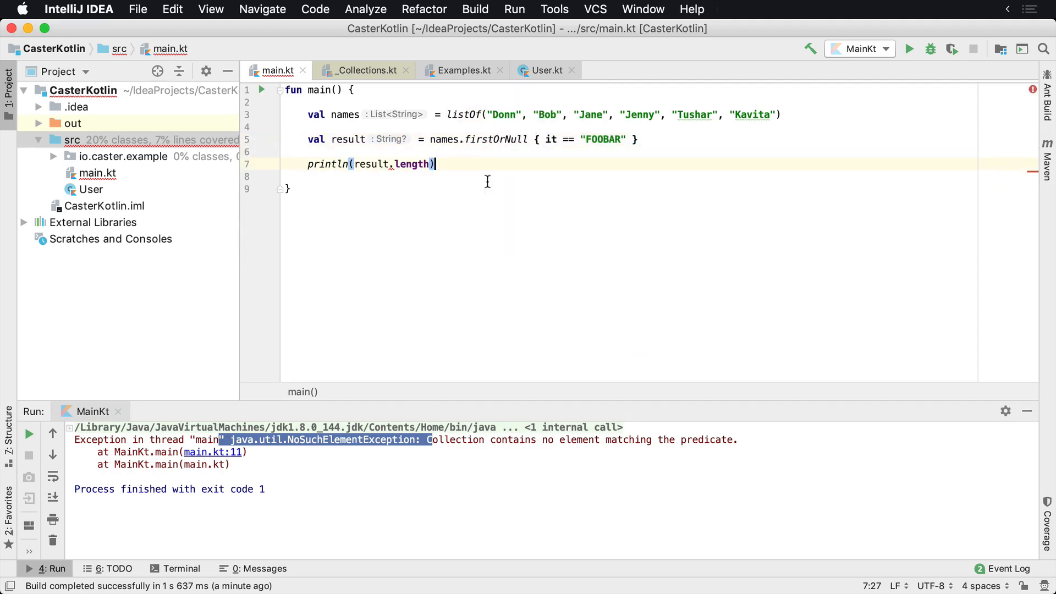
{"action": "mouse_move", "coordinate": [402, 138]}
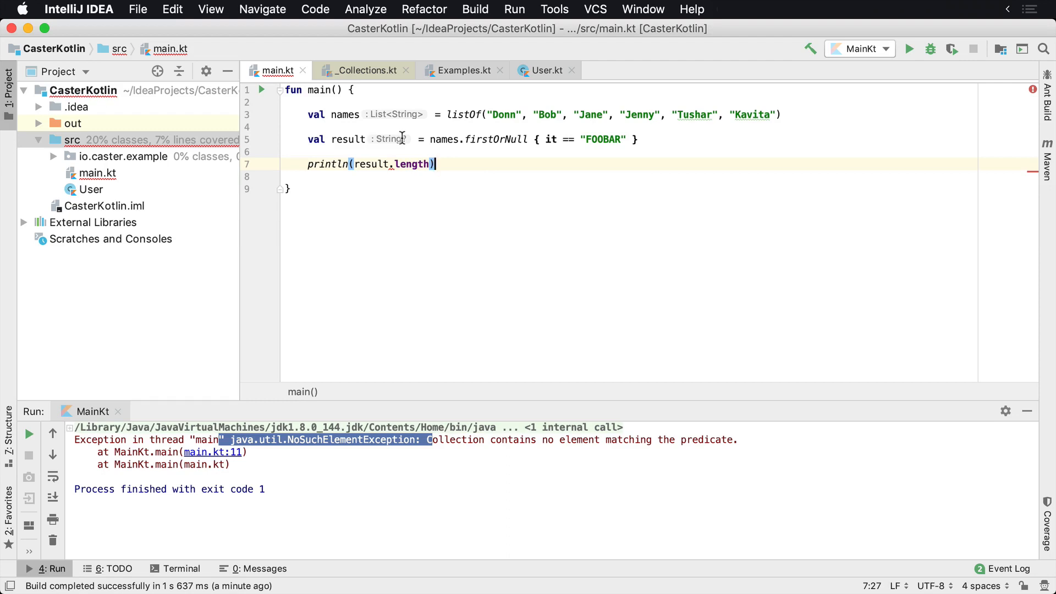
{"action": "key", "text": "Backspace"}
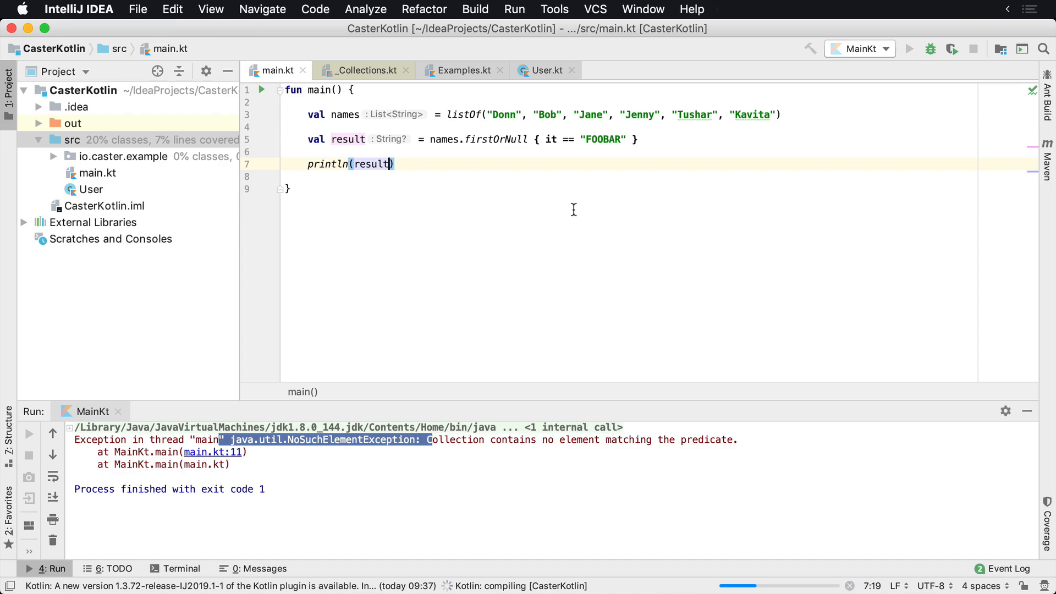
{"action": "left_click", "coordinate": [908, 49]}
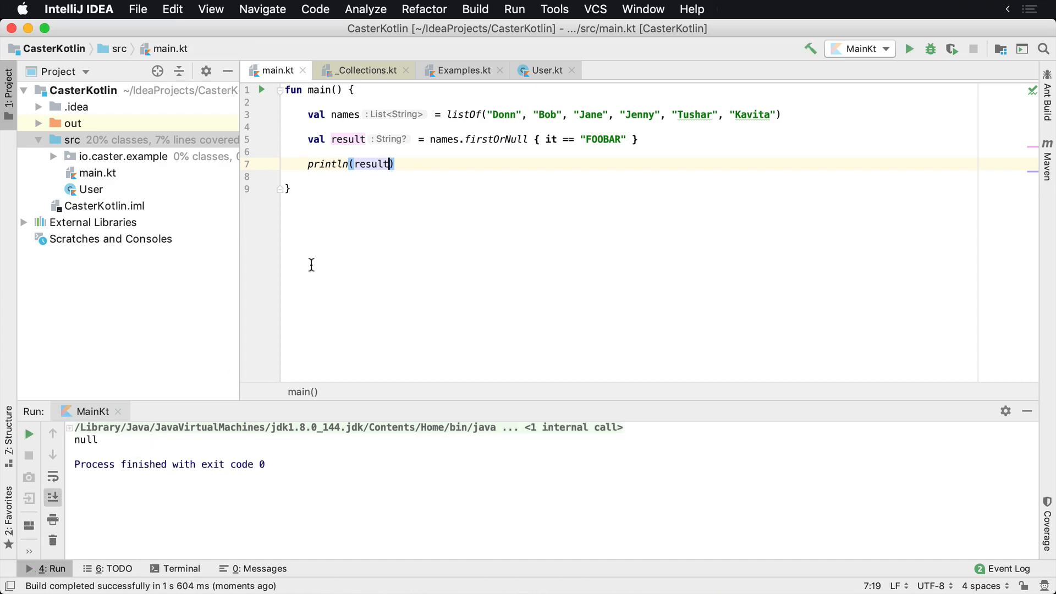
- Print result?.length null-safely so the error disappears
{"action": "type", "text": "?.n"}
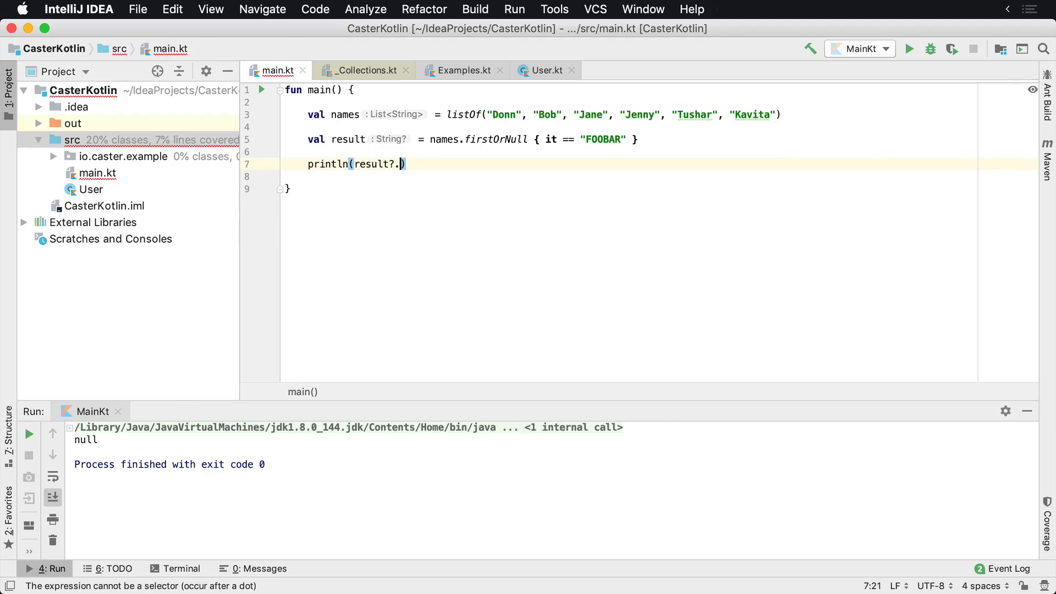
{"action": "key", "text": "Backspace"}
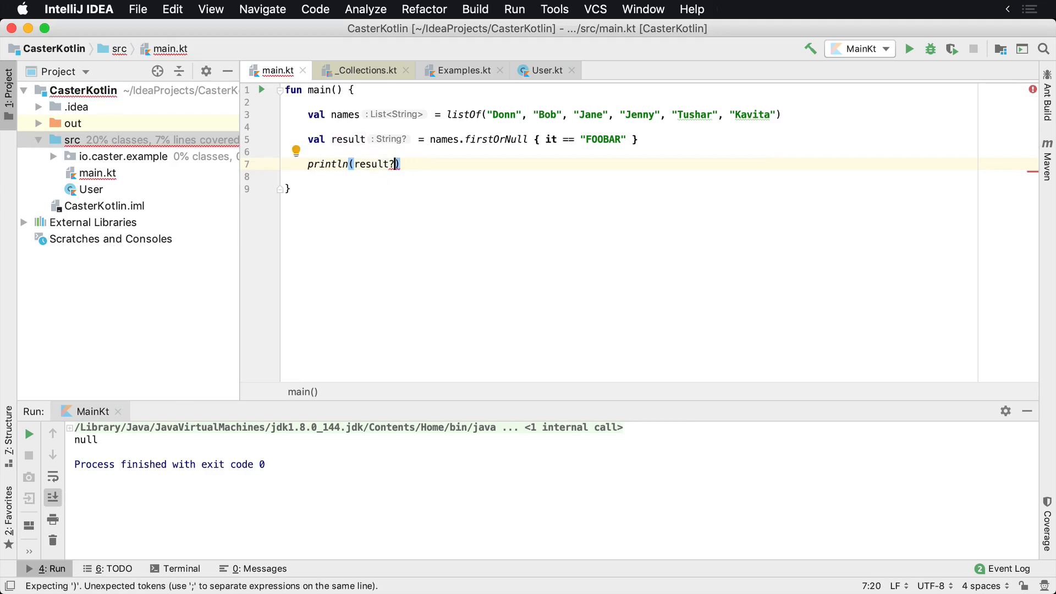
{"action": "type", "text": "?.length"}
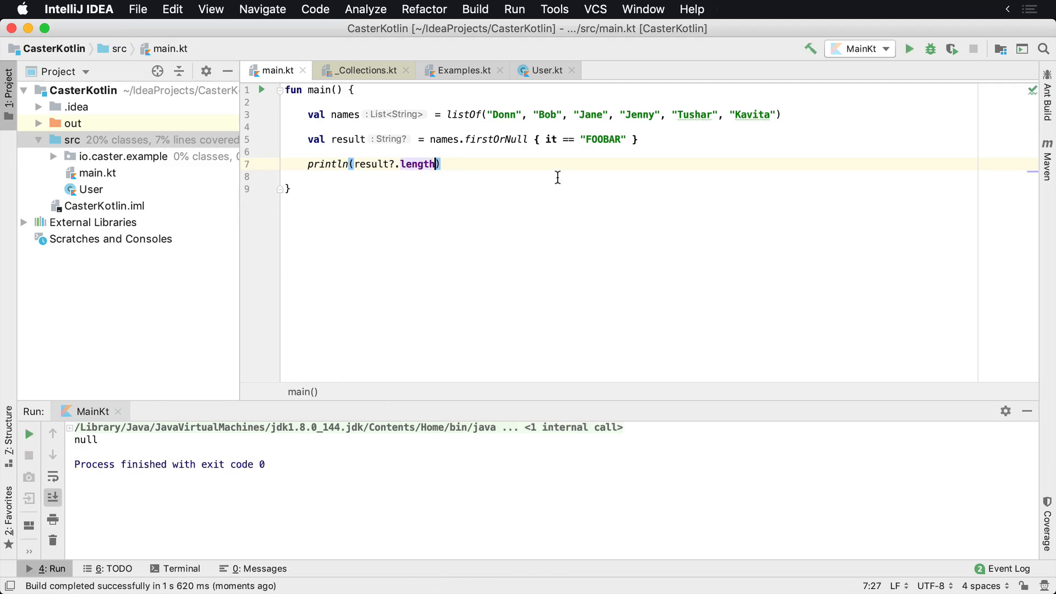
{"action": "double_click", "coordinate": [496, 140]}
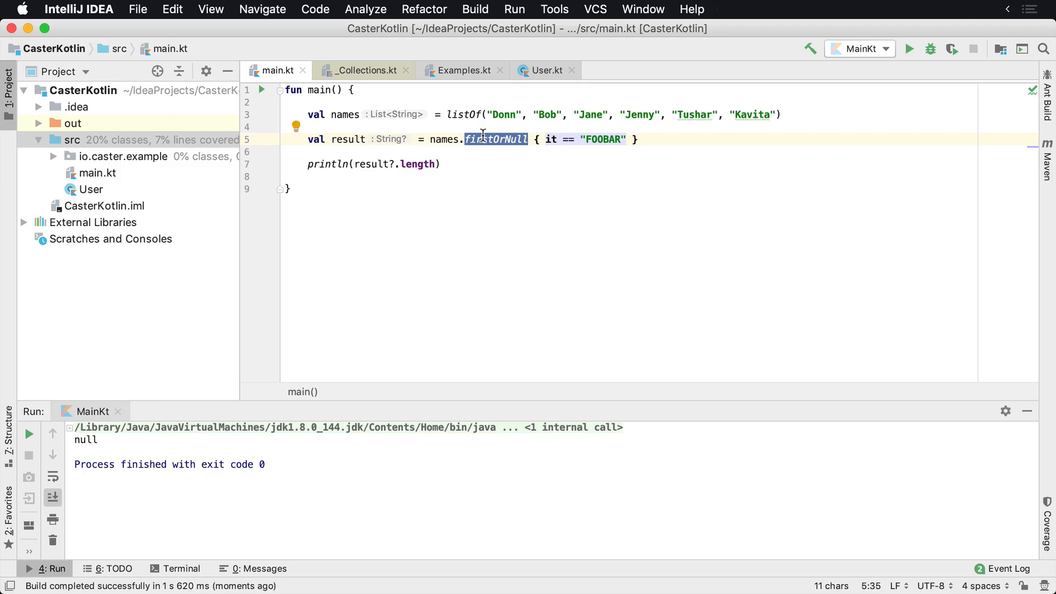
- Append "Donovan" to the end of the names list
{"action": "left_click", "coordinate": [657, 126]}
{"action": "type", "text": ","}
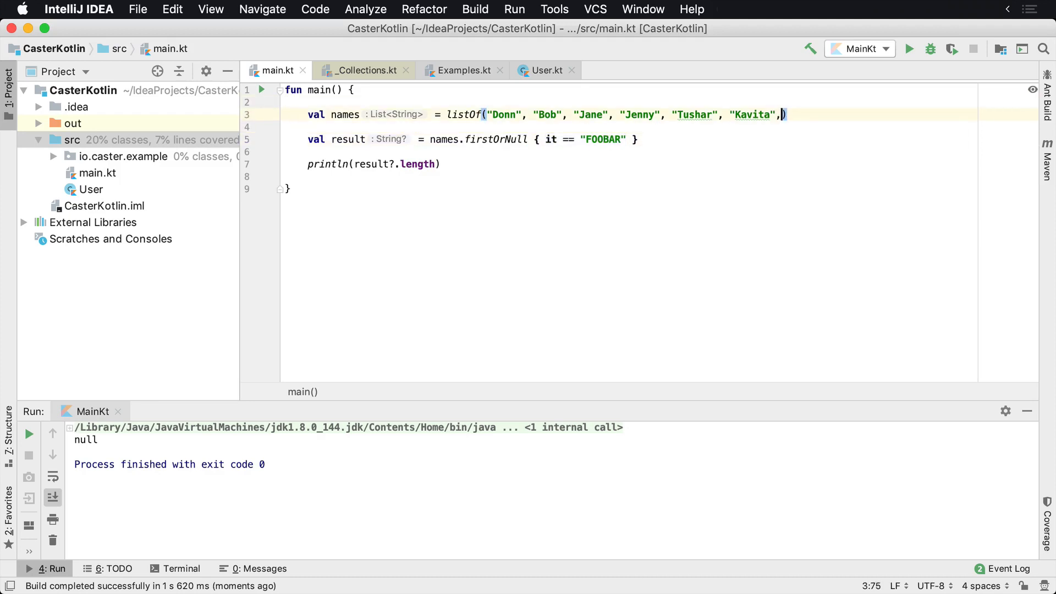
{"action": "type", "text": "\"Donn\""}
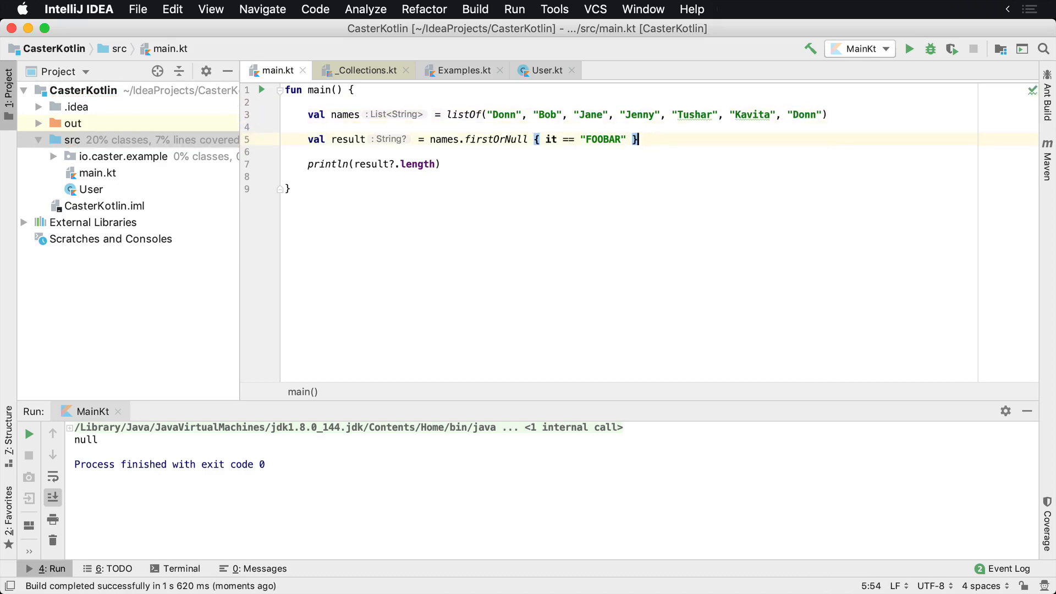
{"action": "left_click", "coordinate": [815, 113]}
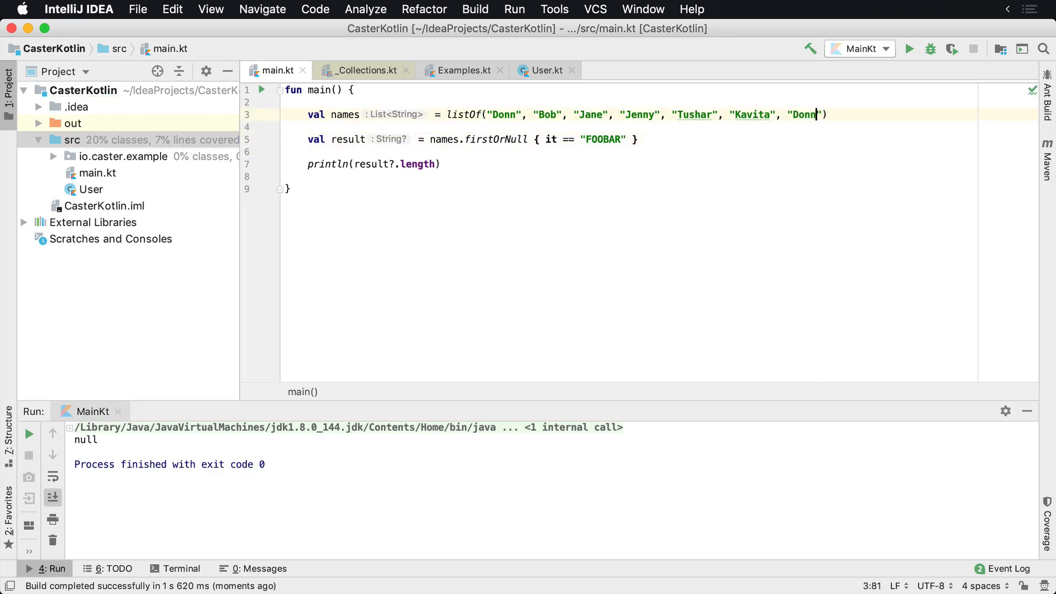
{"action": "type", "text": "o"}
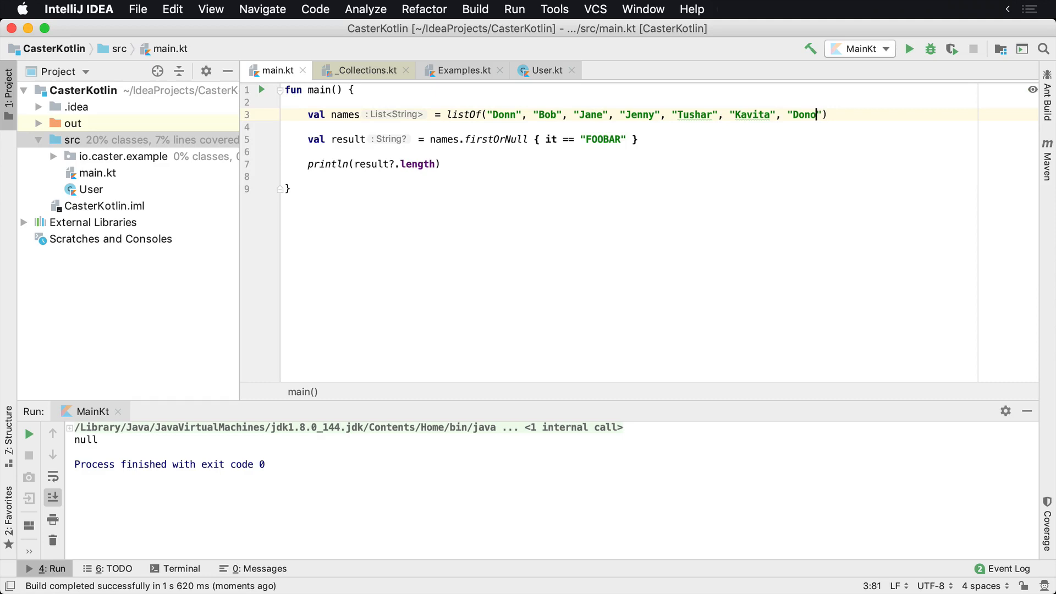
{"action": "type", "text": "van"}
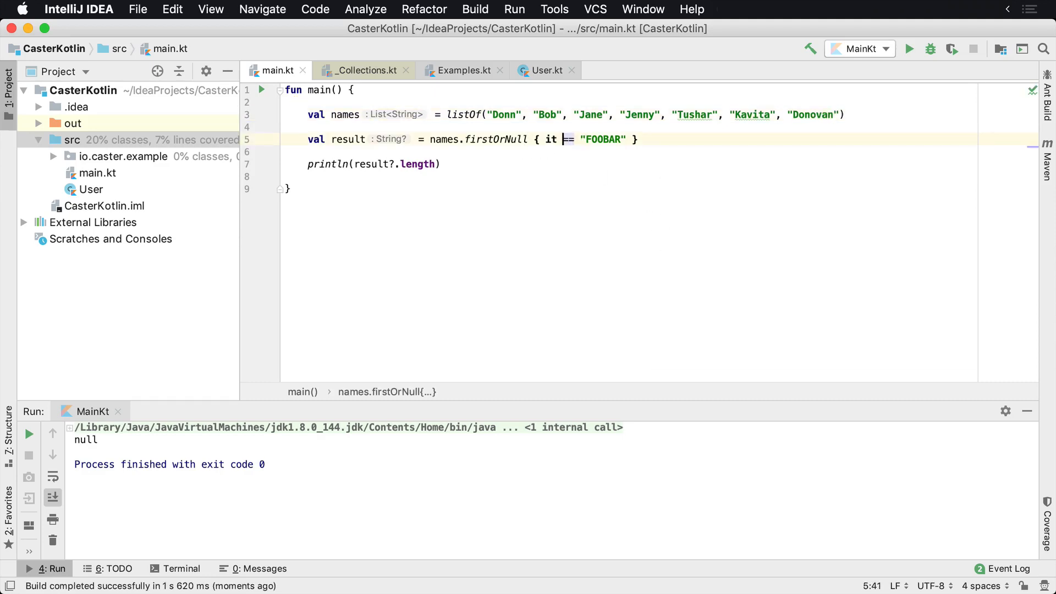
- Remove the FOOBAR comparison and start rewriting the lookup as first
{"action": "key", "text": "backspace"}
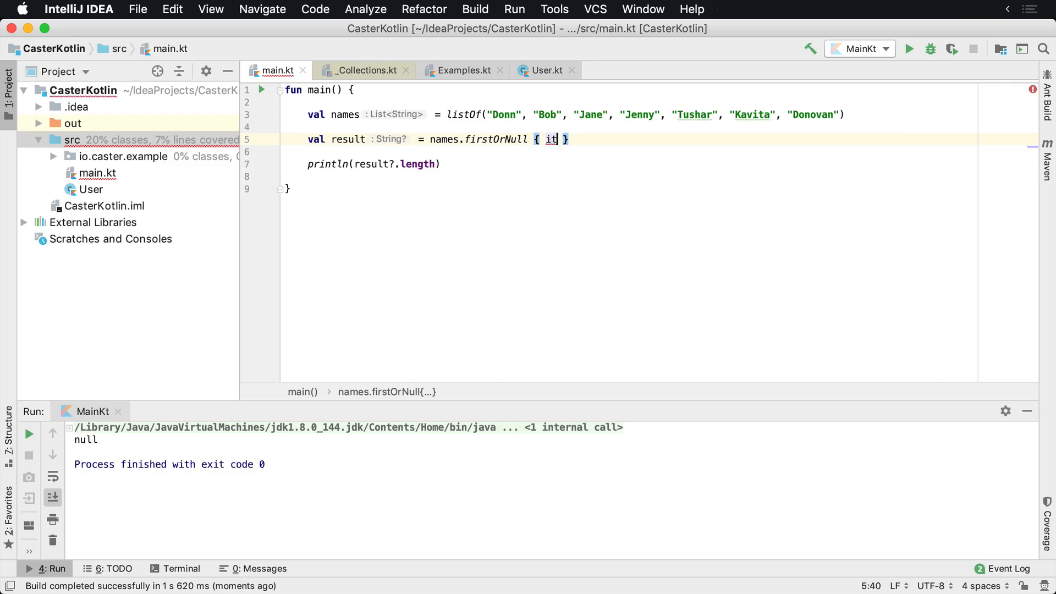
{"action": "type", "text": "fir"}
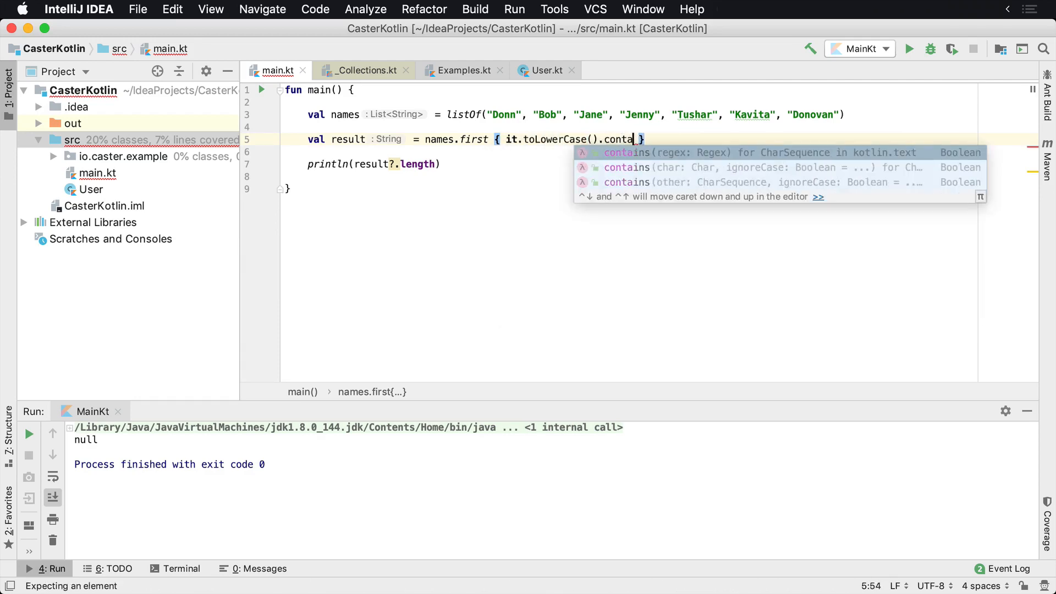
- Complete the contains("Don") check and run, which throws NoSuchElementException
{"action": "type", "text": "(\"Do\""}
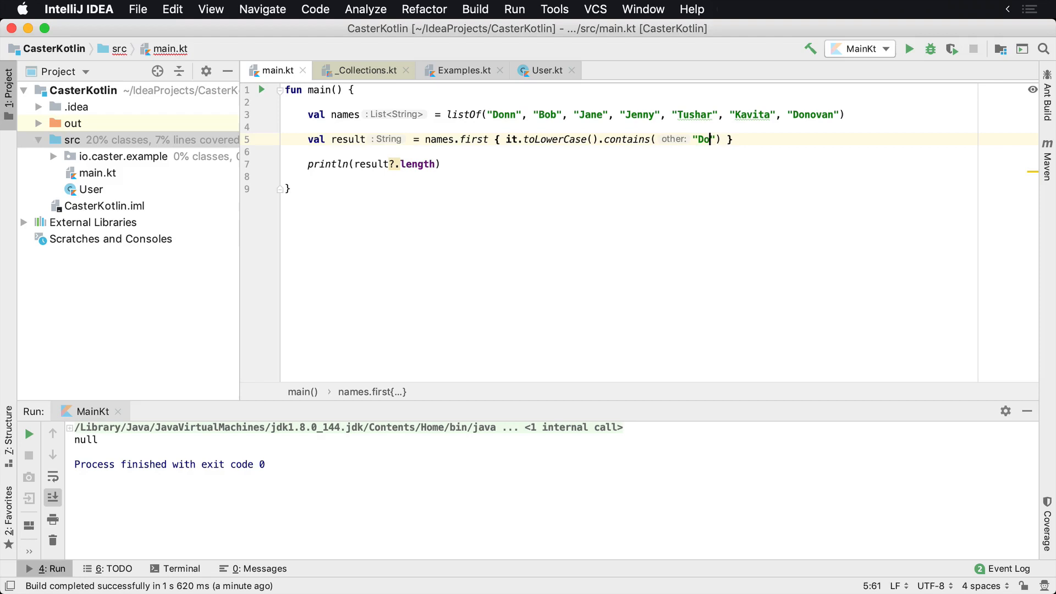
{"action": "type", "text": "n"}
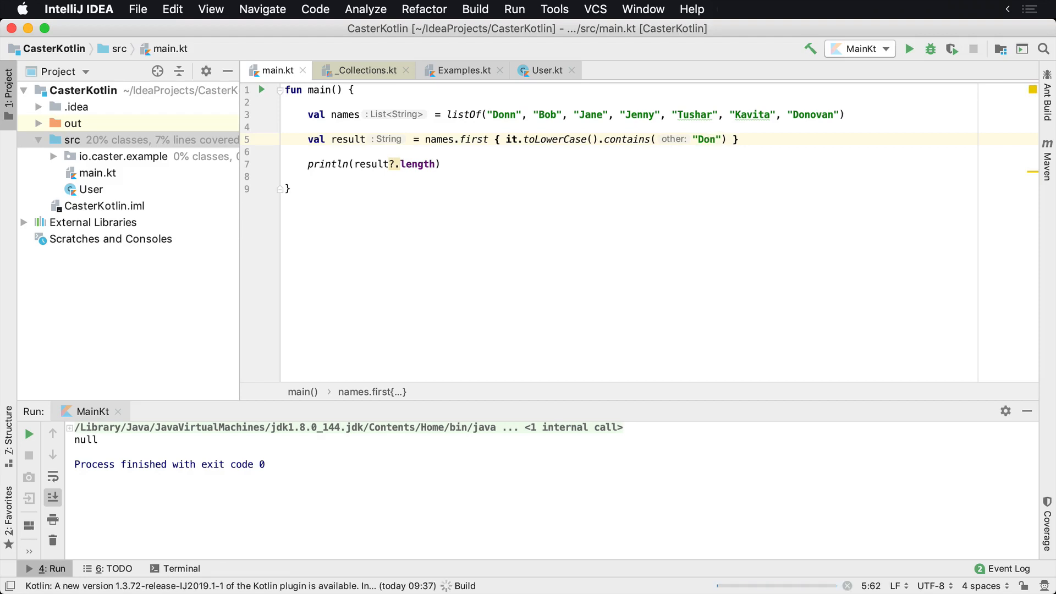
{"action": "left_click", "coordinate": [909, 48]}
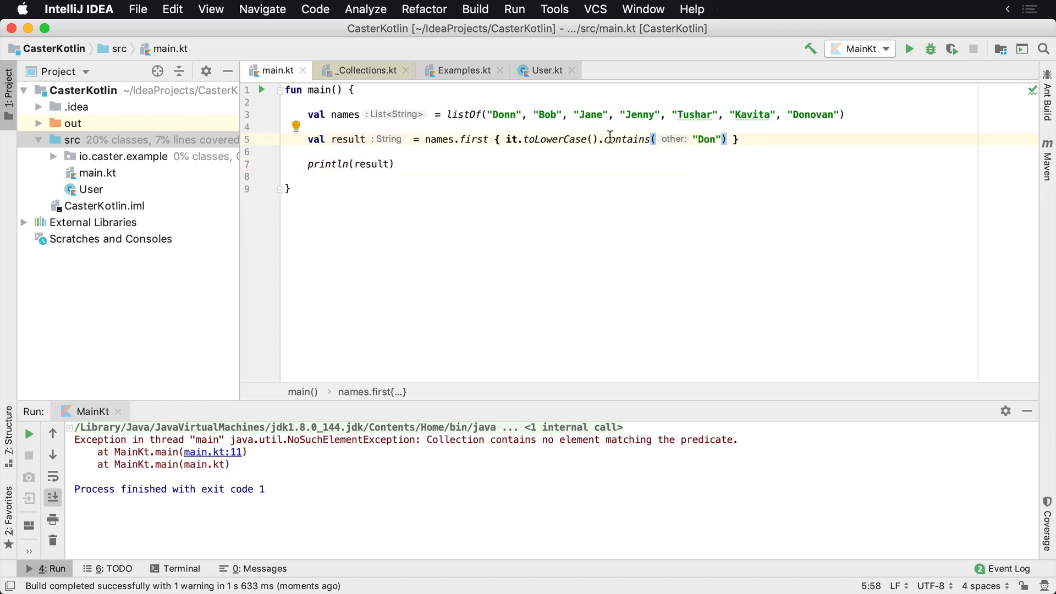
- Lowercase the search text to "don" and rerun to print Donn
{"action": "left_click", "coordinate": [695, 140]}
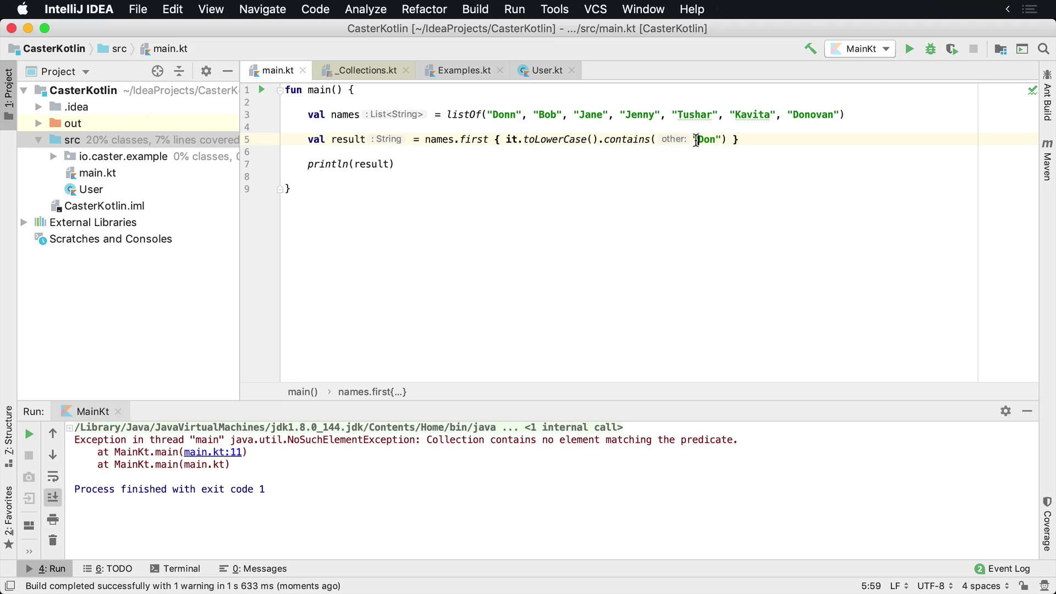
{"action": "type", "text": "d"}
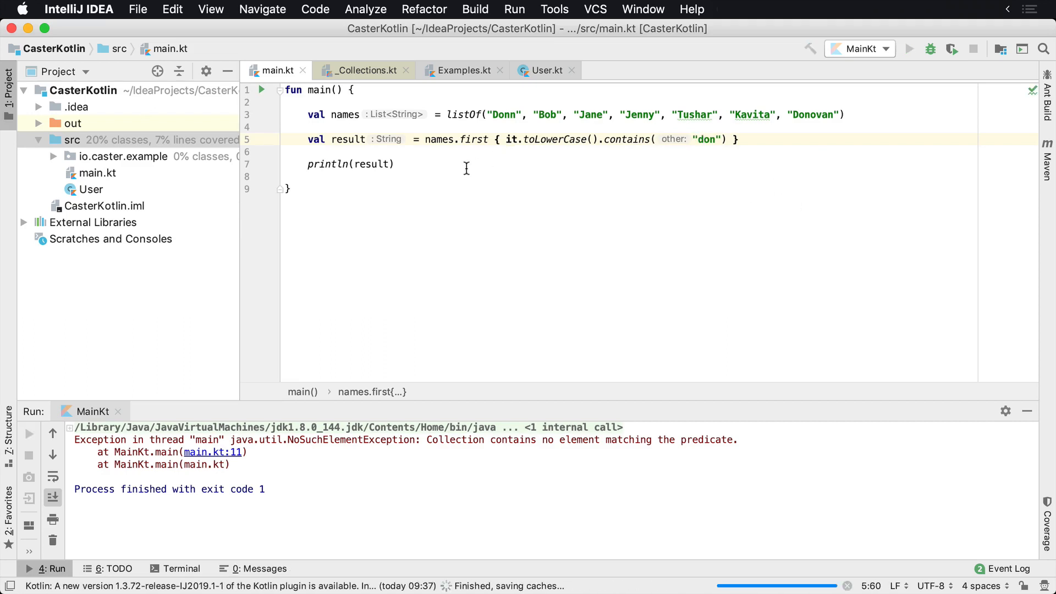
{"action": "left_click", "coordinate": [909, 48]}
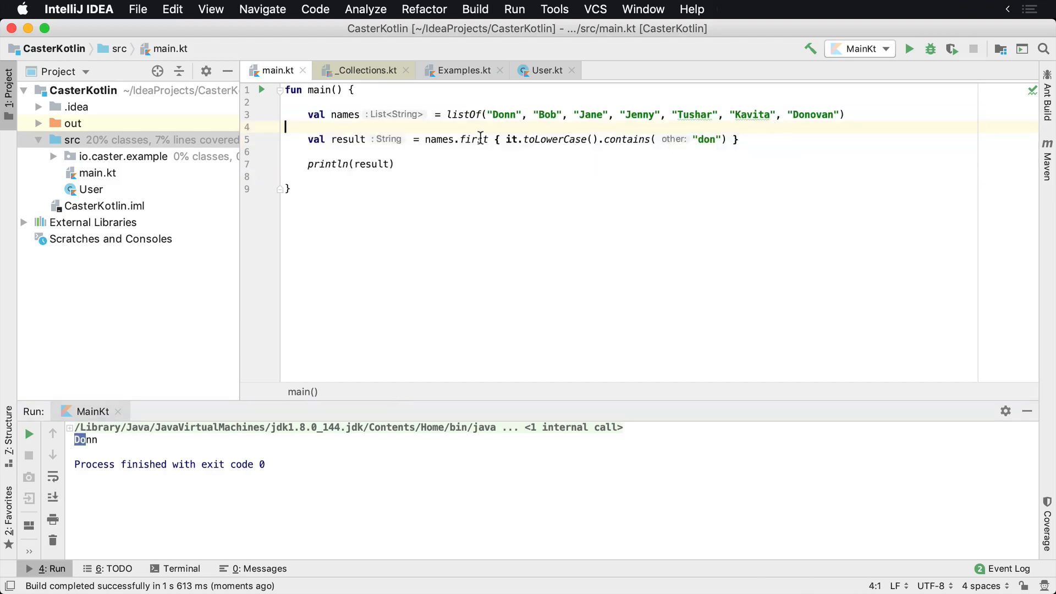
- Replace first with last so the run prints Donovan
{"action": "double_click", "coordinate": [473, 140]}
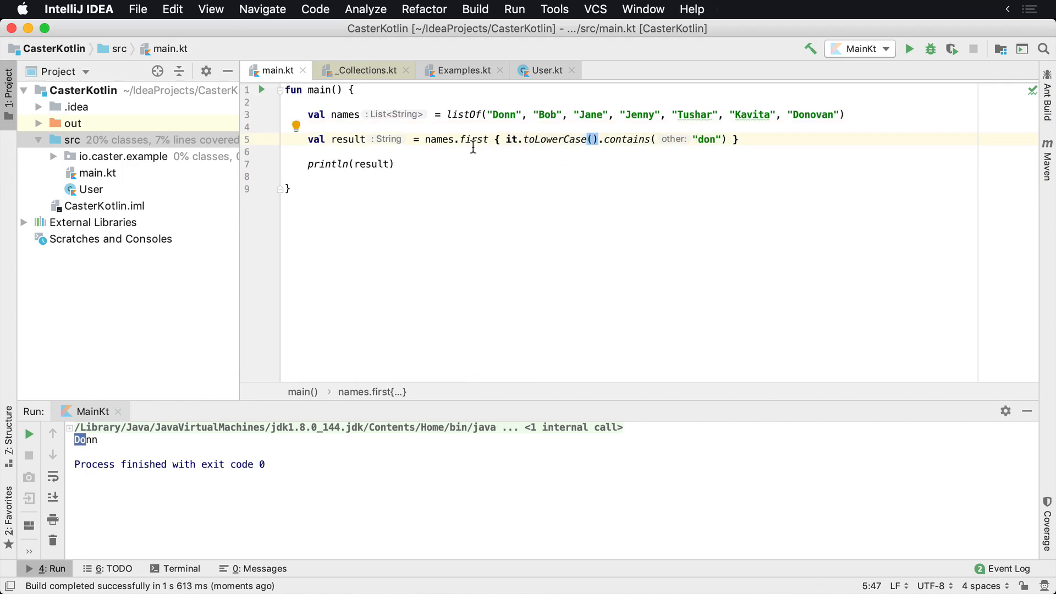
{"action": "left_click", "coordinate": [473, 140]}
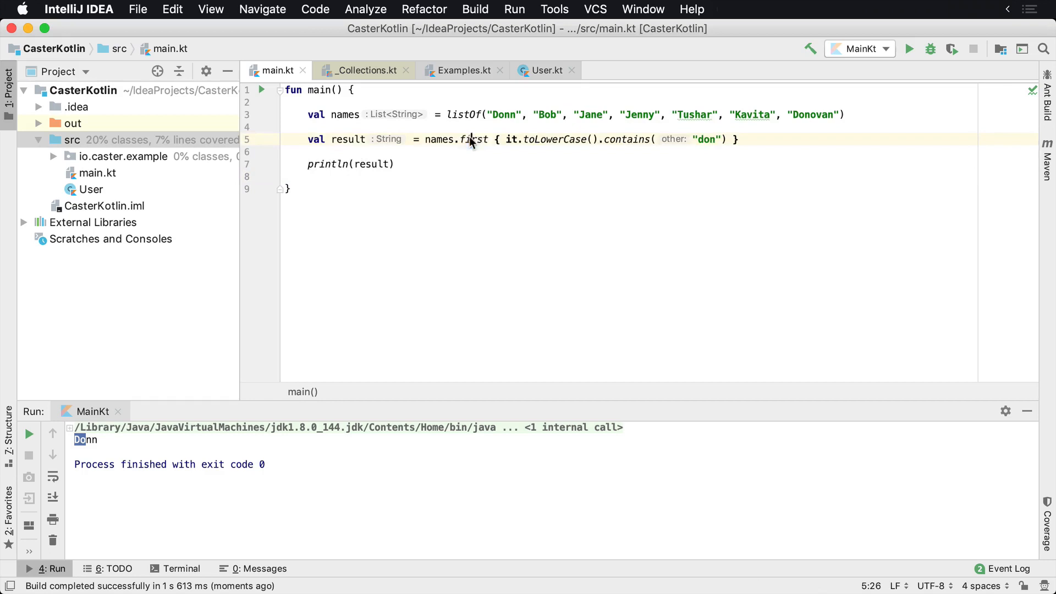
{"action": "double_click", "coordinate": [473, 140]}
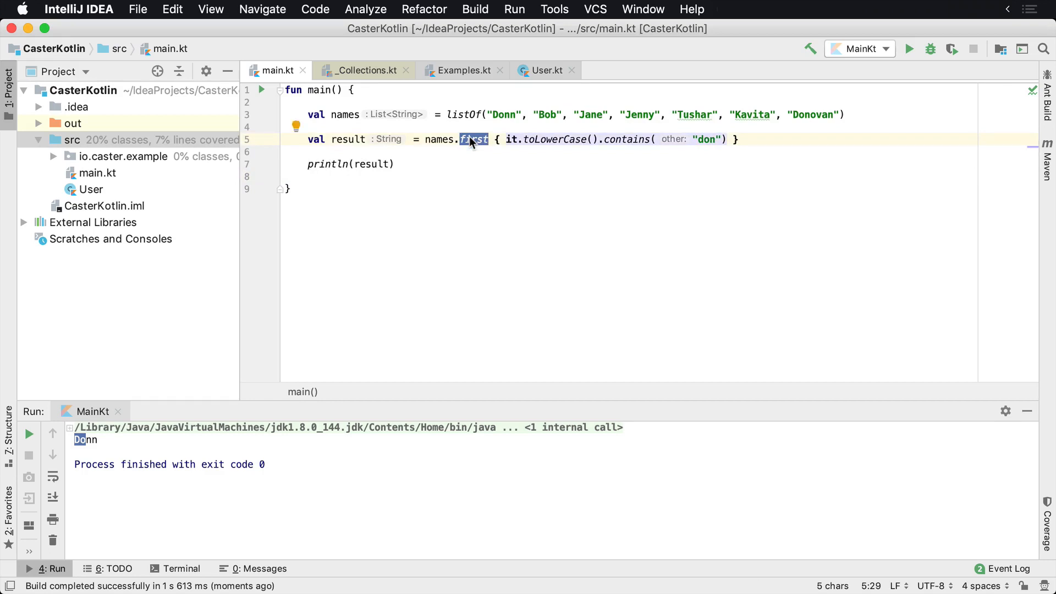
{"action": "type", "text": "last"}
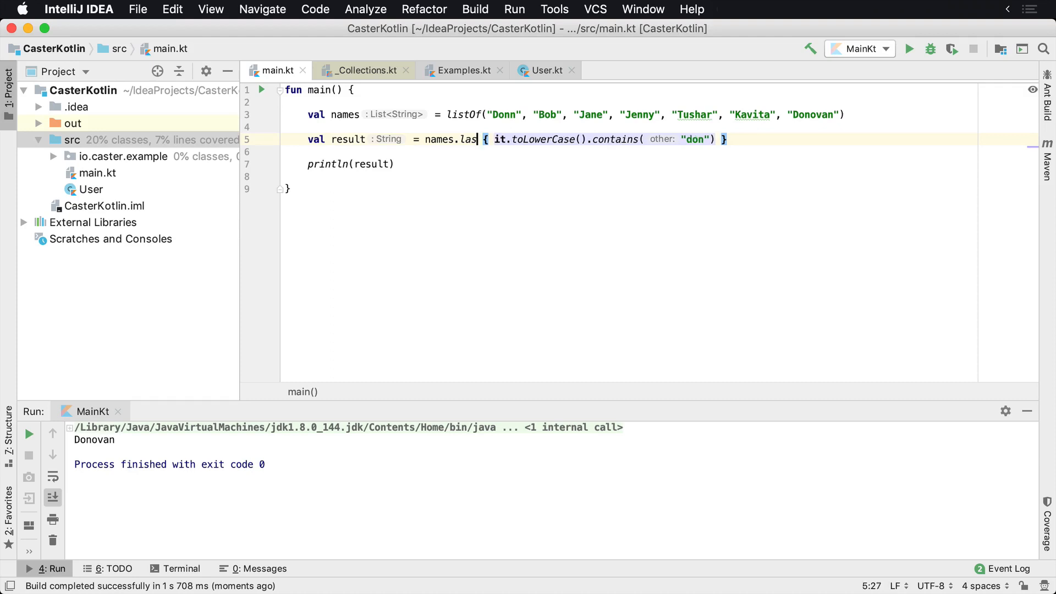
- Try indexOfFirst printing 0, then indexOfLast printing 6
{"action": "type", "text": "ind"}
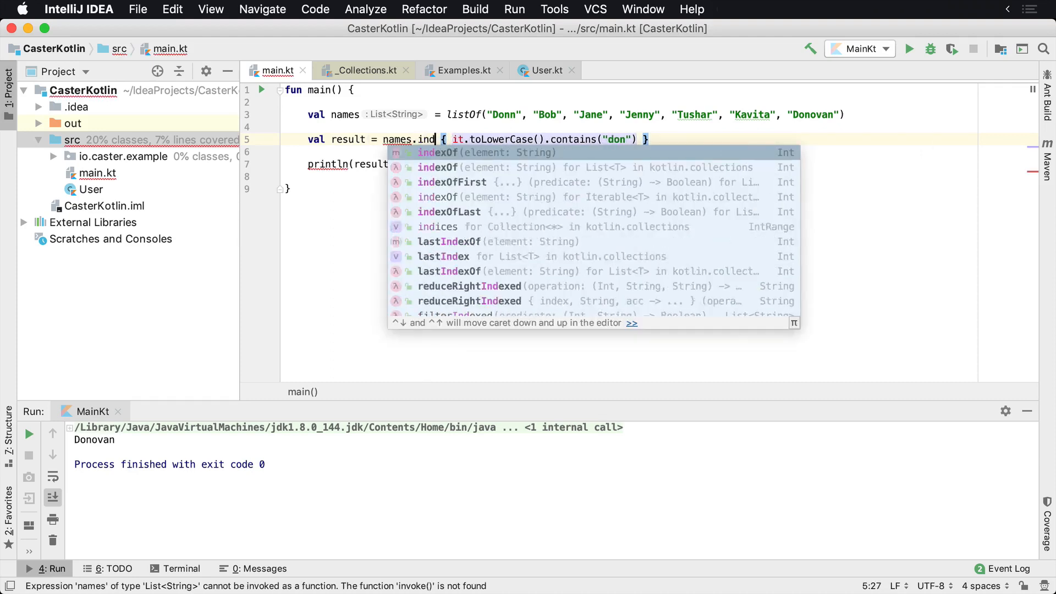
{"action": "type", "text": "exOfFirst"}
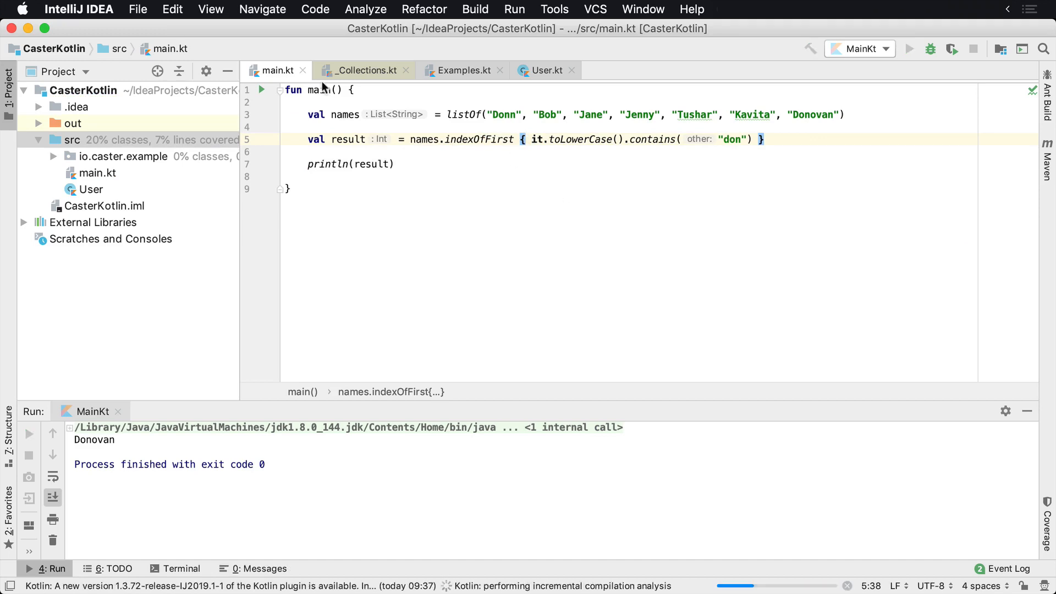
{"action": "double_click", "coordinate": [479, 140]}
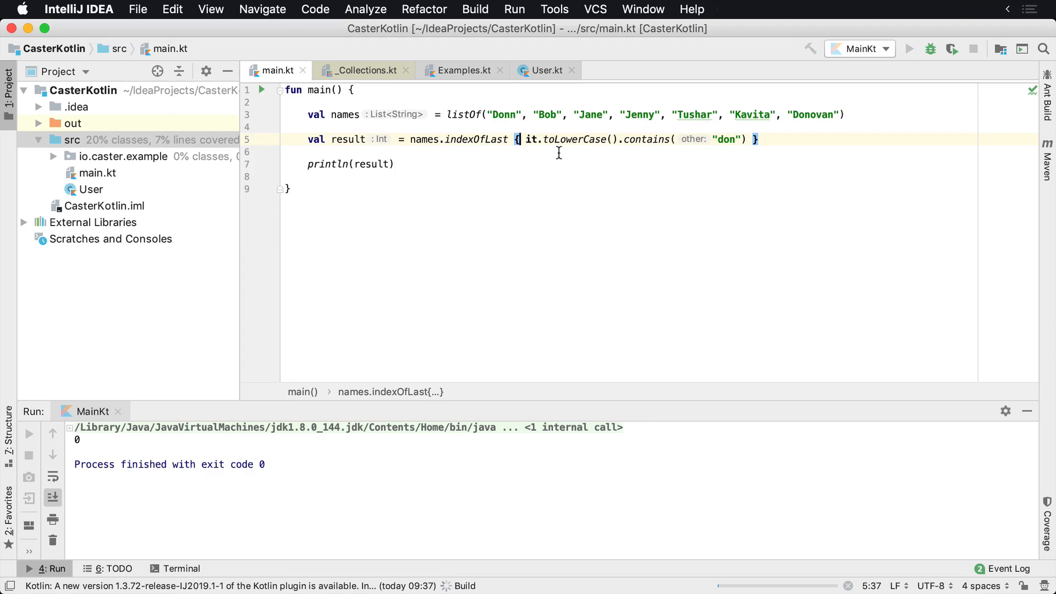
{"action": "left_click", "coordinate": [908, 48]}
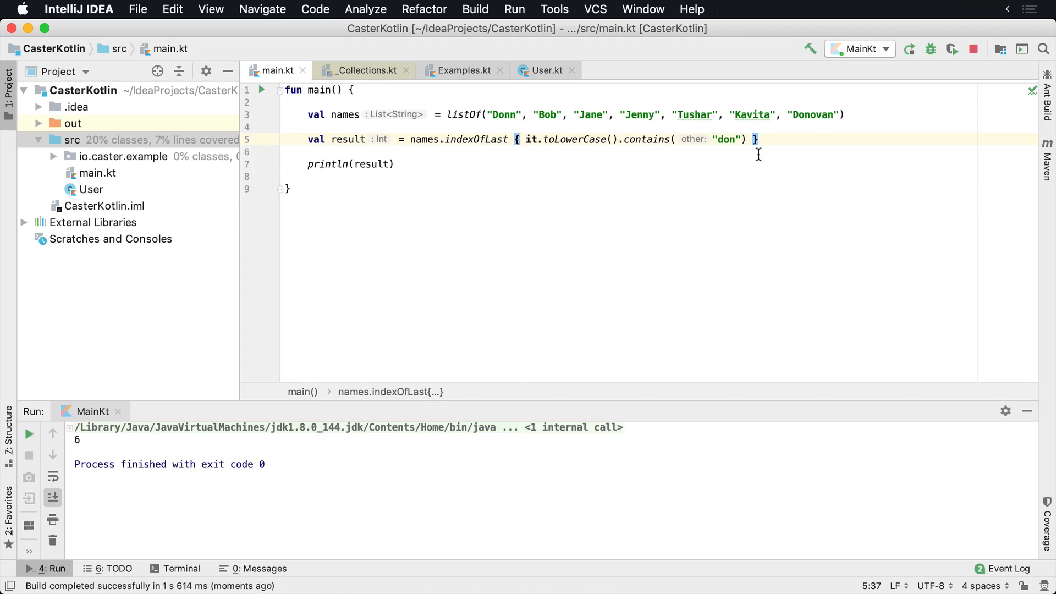
- Search for "xyz" to get -1 and check indexOfLast's documented -1 return in its source
{"action": "double_click", "coordinate": [725, 139]}
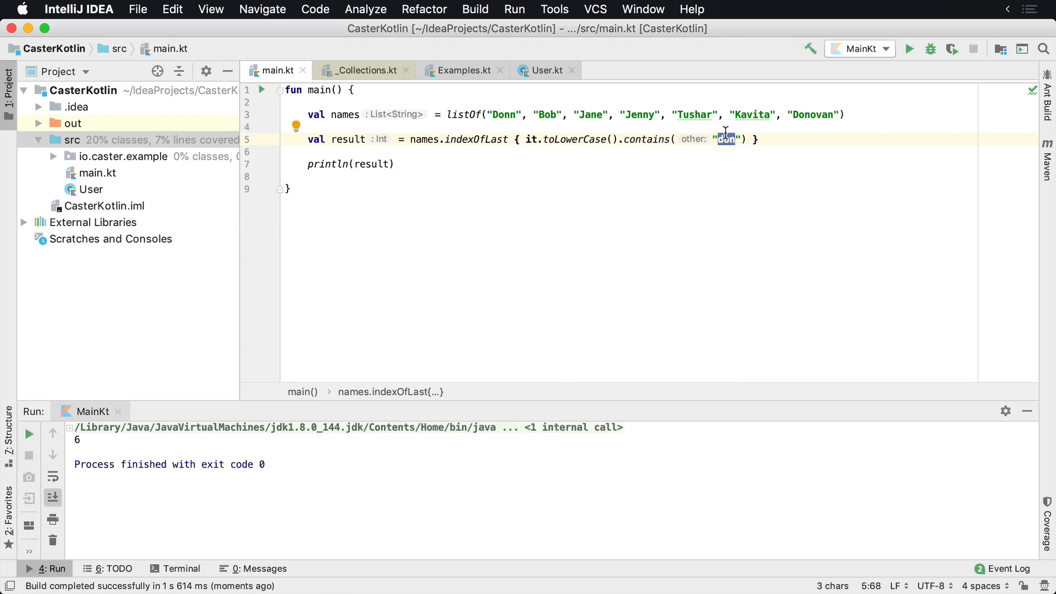
{"action": "type", "text": "xyz"}
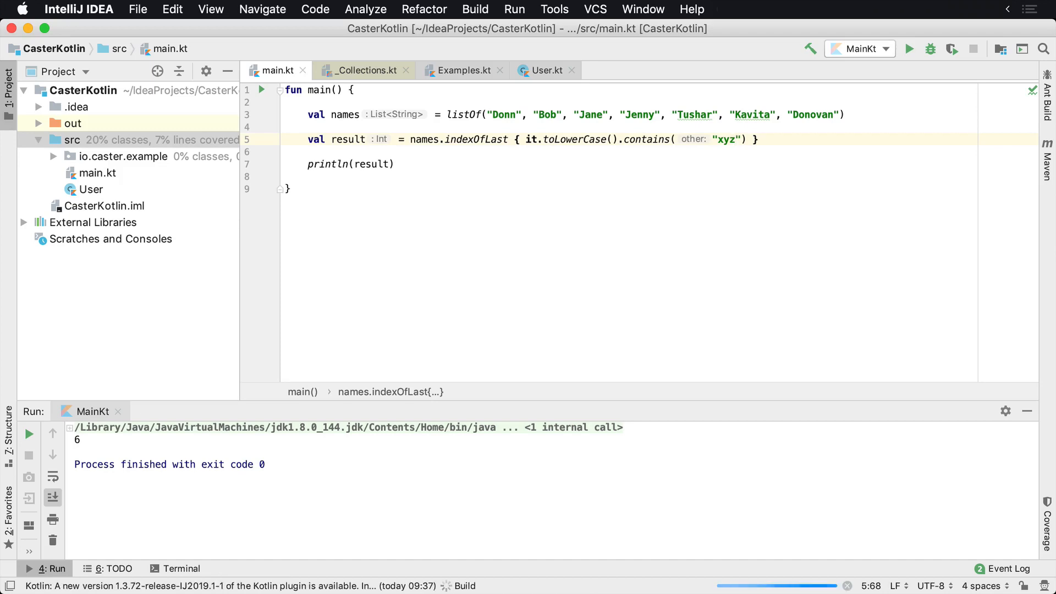
{"action": "left_click", "coordinate": [909, 48]}
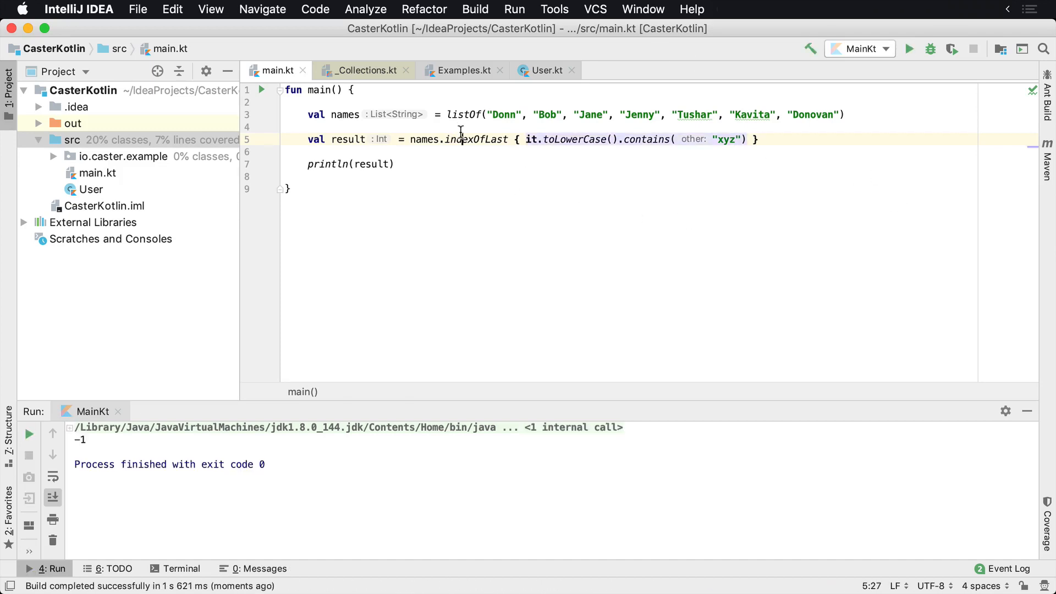
{"action": "left_click", "coordinate": [477, 139]}
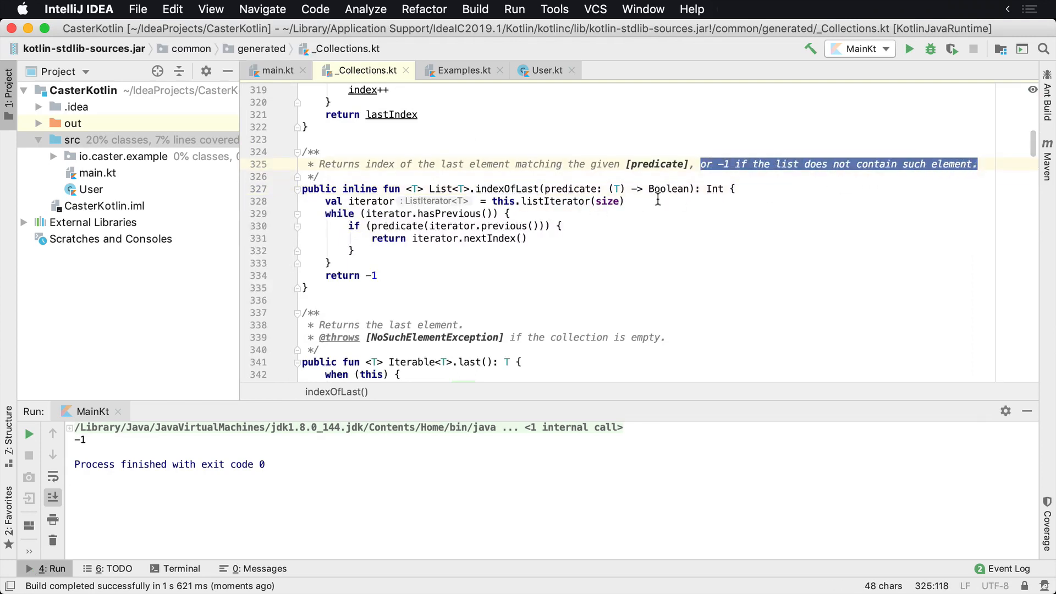
{"action": "left_click", "coordinate": [277, 70]}
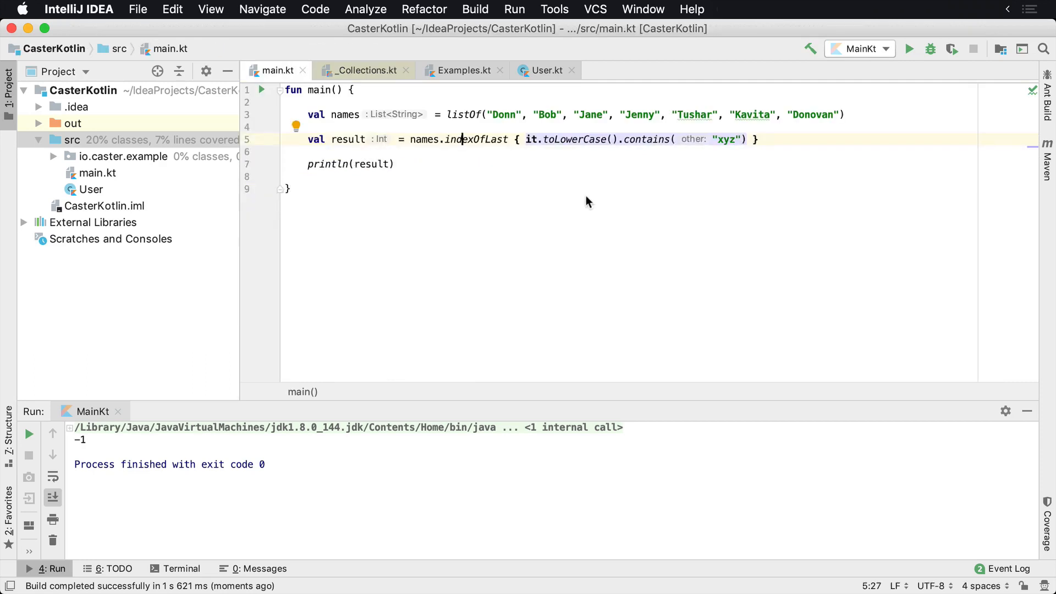
- Replace indexOfLast with lastOrNull for "don" and run, printing Donovan
{"action": "left_click", "coordinate": [285, 152]}
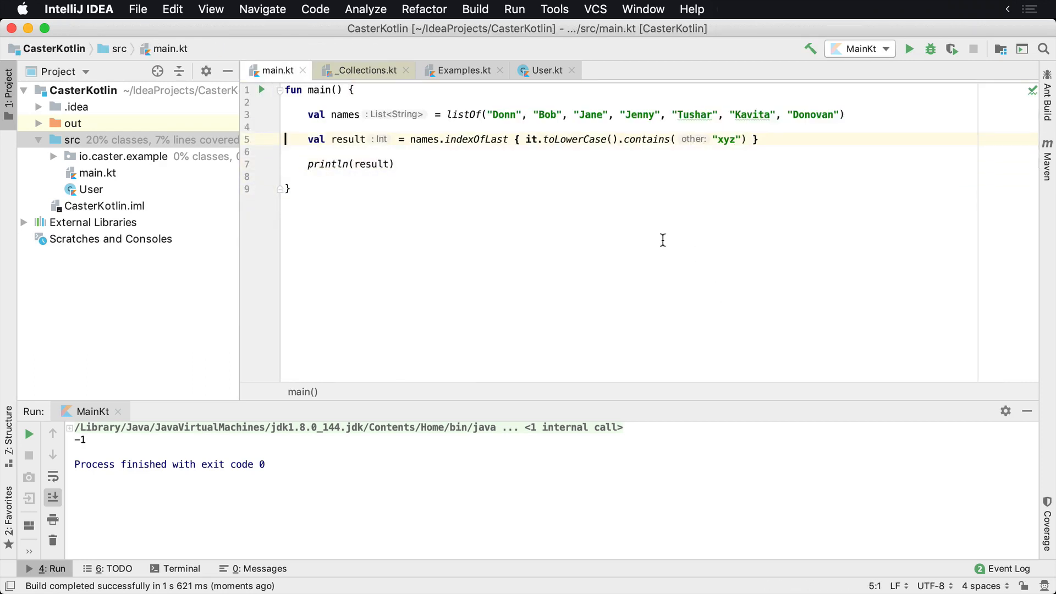
{"action": "type", "text": "las"}
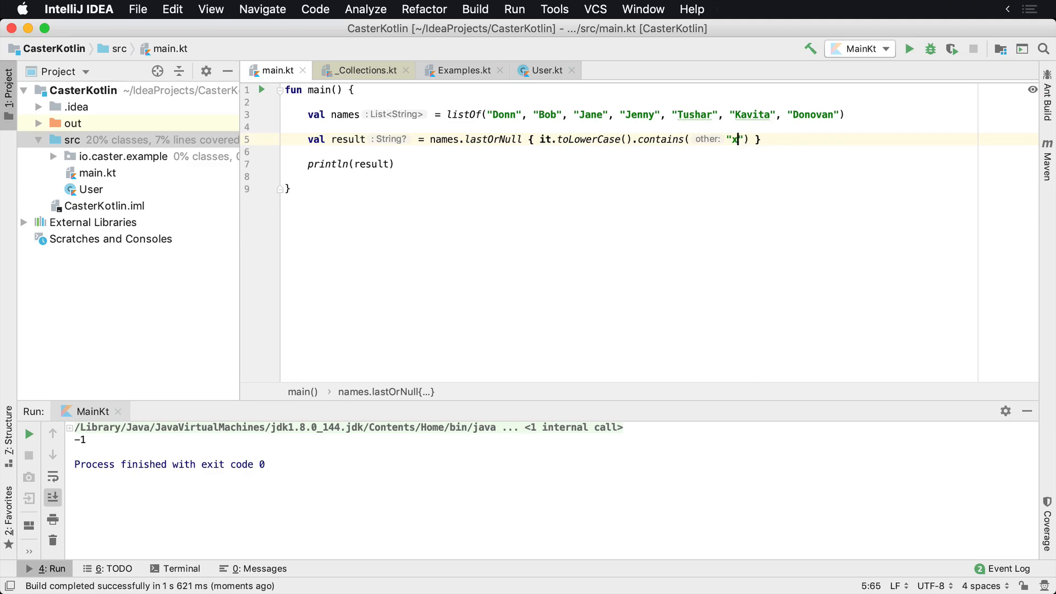
{"action": "type", "text": "don"}
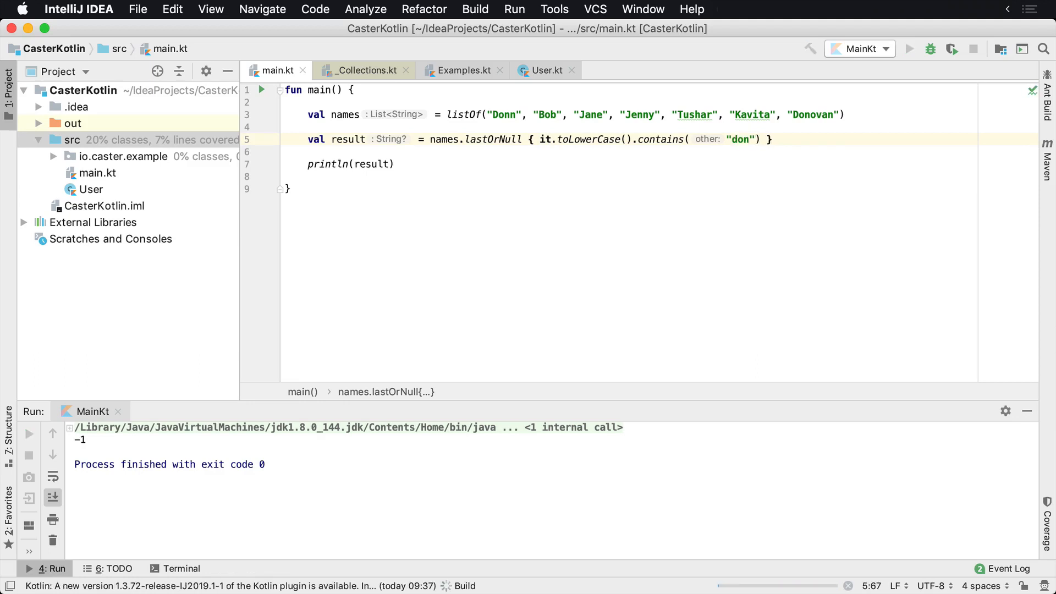
{"action": "left_click", "coordinate": [907, 49]}
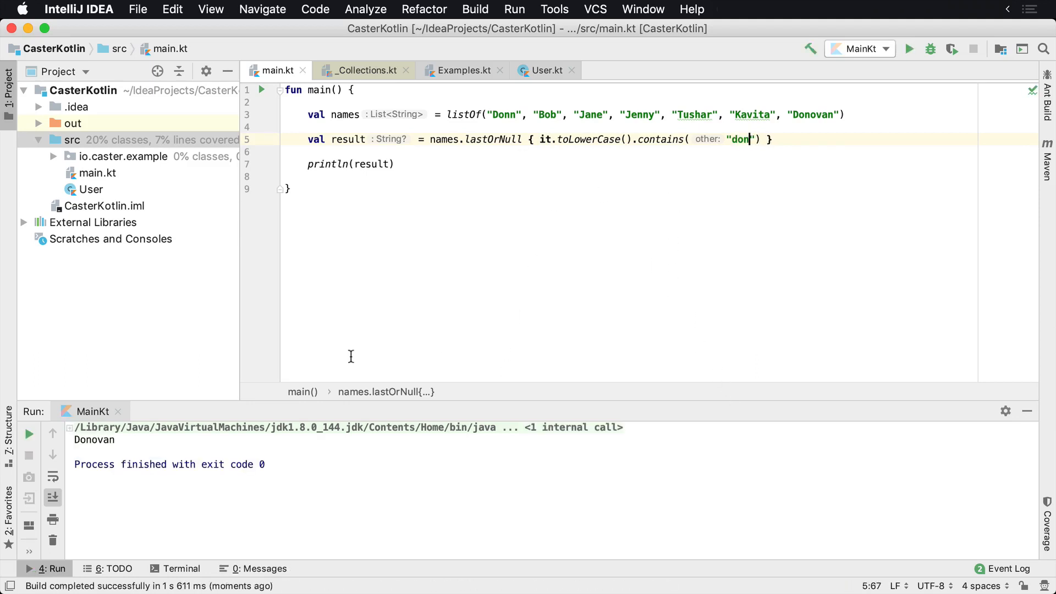
{"action": "mouse_move", "coordinate": [798, 188]}
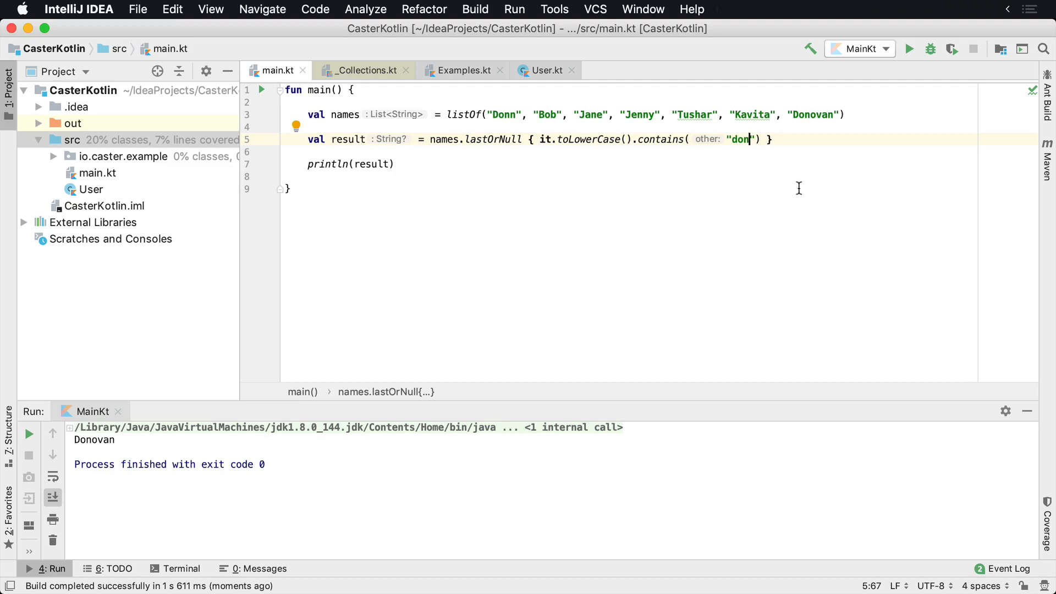
- Run with unmatched "donx" printing null, then restore "don" and select the result variable
{"action": "type", "text": "x"}
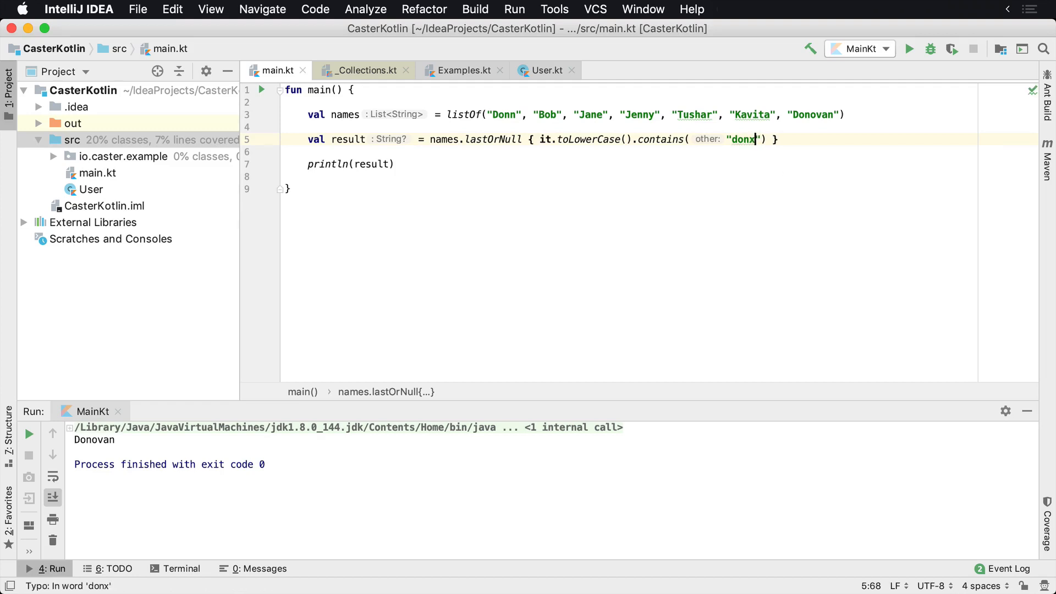
{"action": "left_click", "coordinate": [909, 49]}
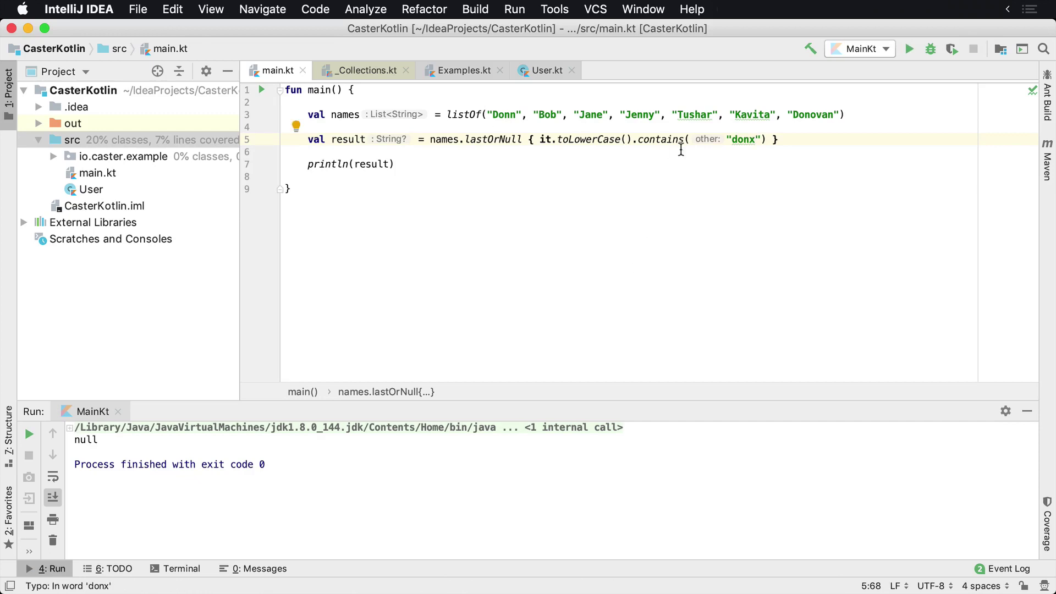
{"action": "key", "text": "Backspace"}
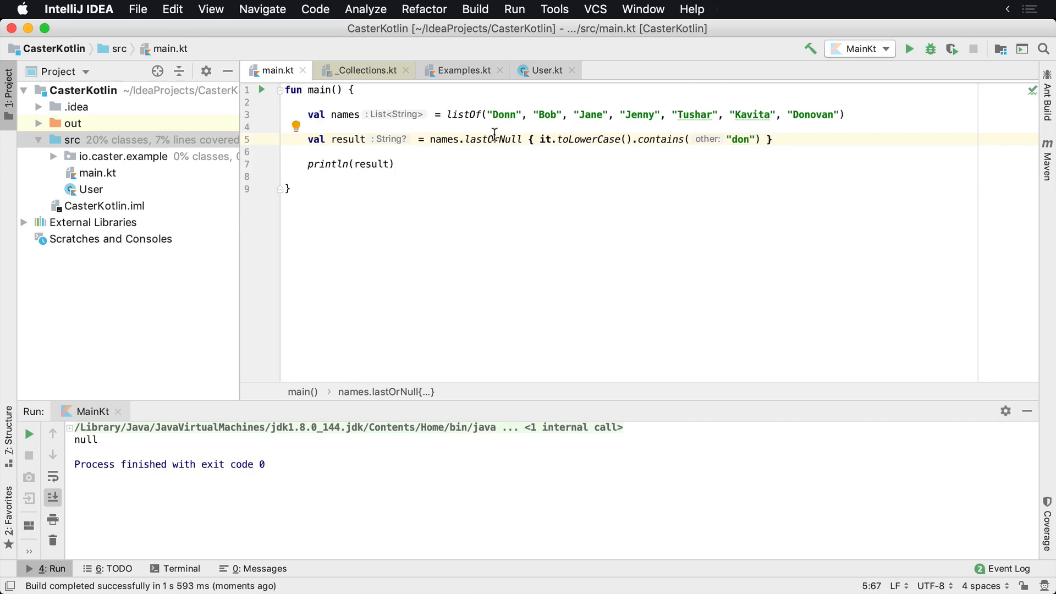
{"action": "double_click", "coordinate": [492, 138]}
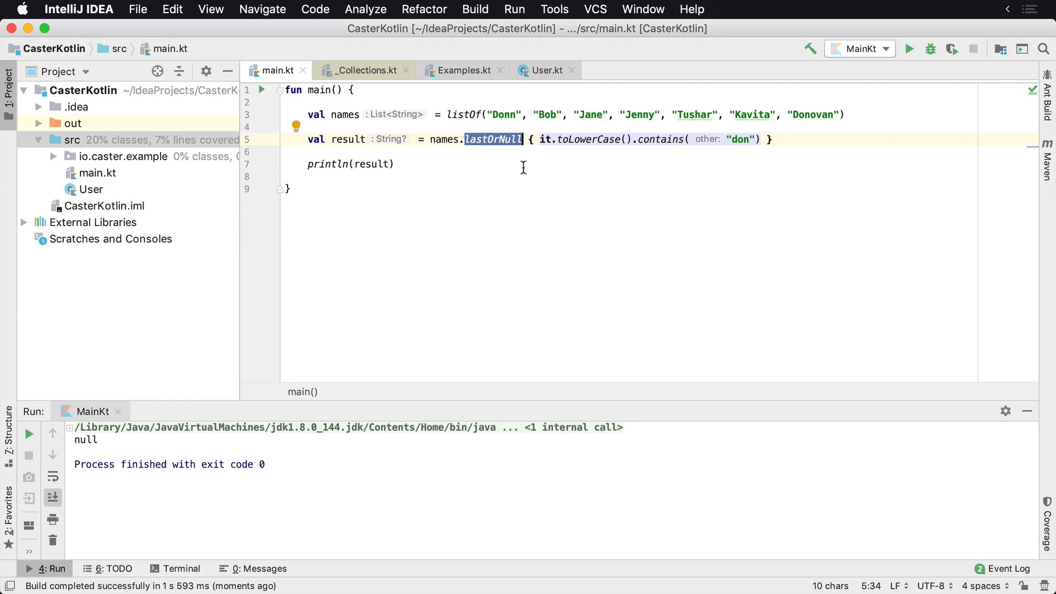
{"action": "left_click", "coordinate": [485, 139]}
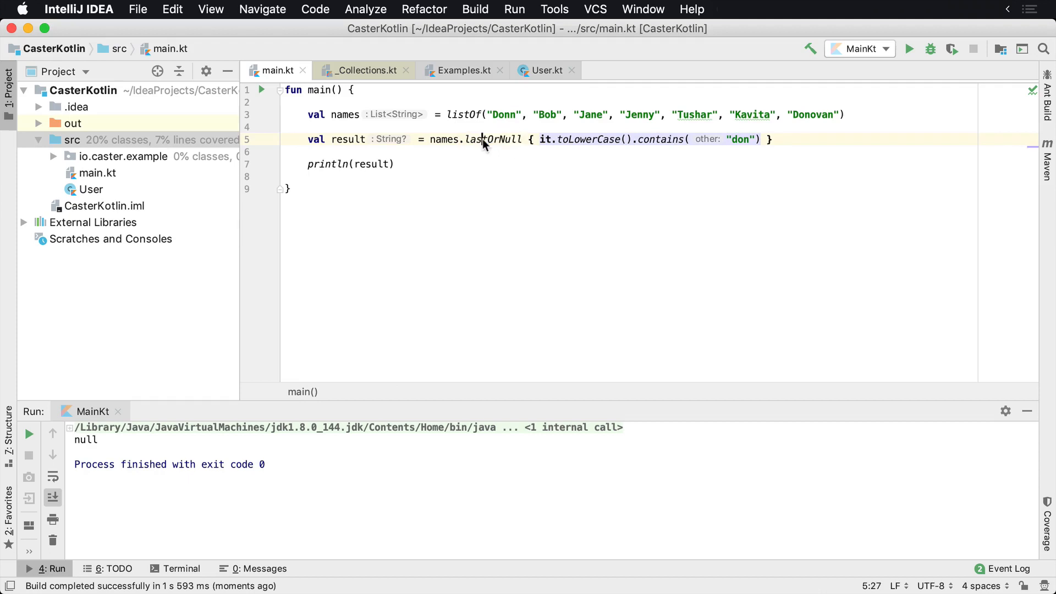
{"action": "double_click", "coordinate": [492, 140]}
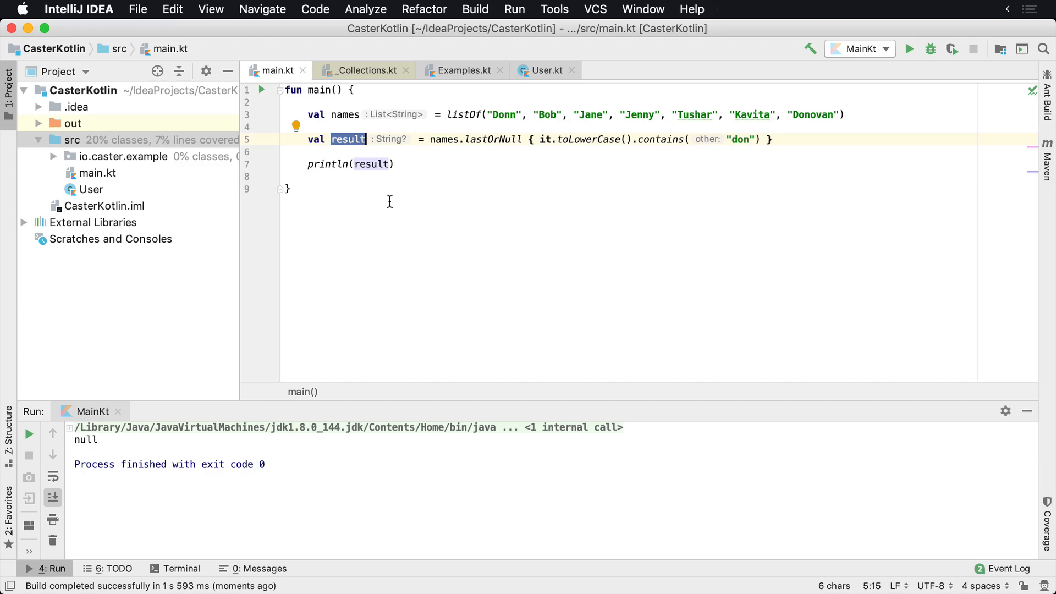
- Print result?.length using a null-safe call instead of result.length
{"action": "left_click", "coordinate": [285, 152]}
{"action": "type", "text": ".length"}
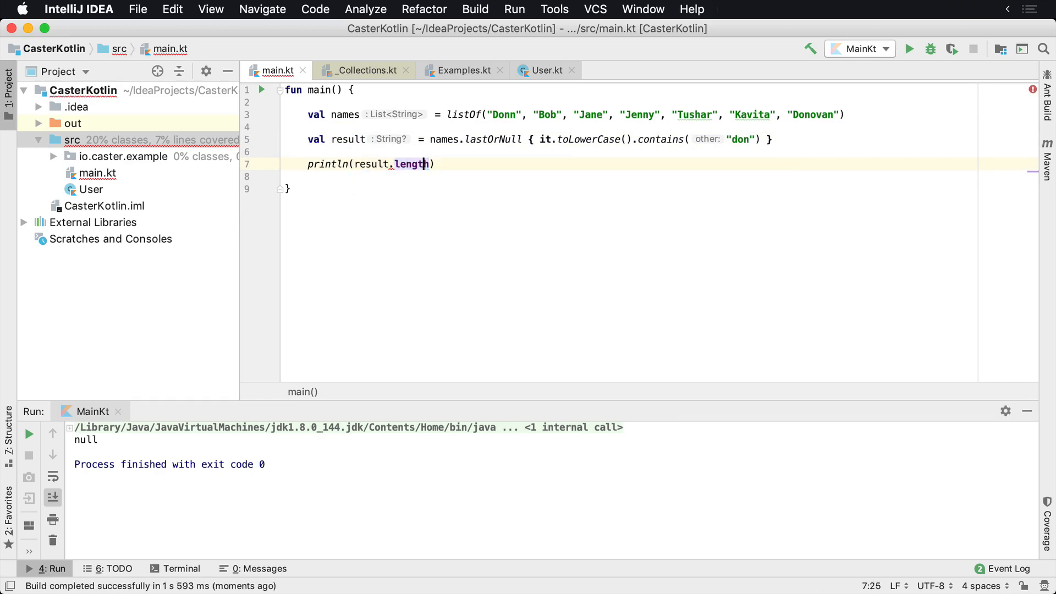
{"action": "left_click", "coordinate": [371, 164]}
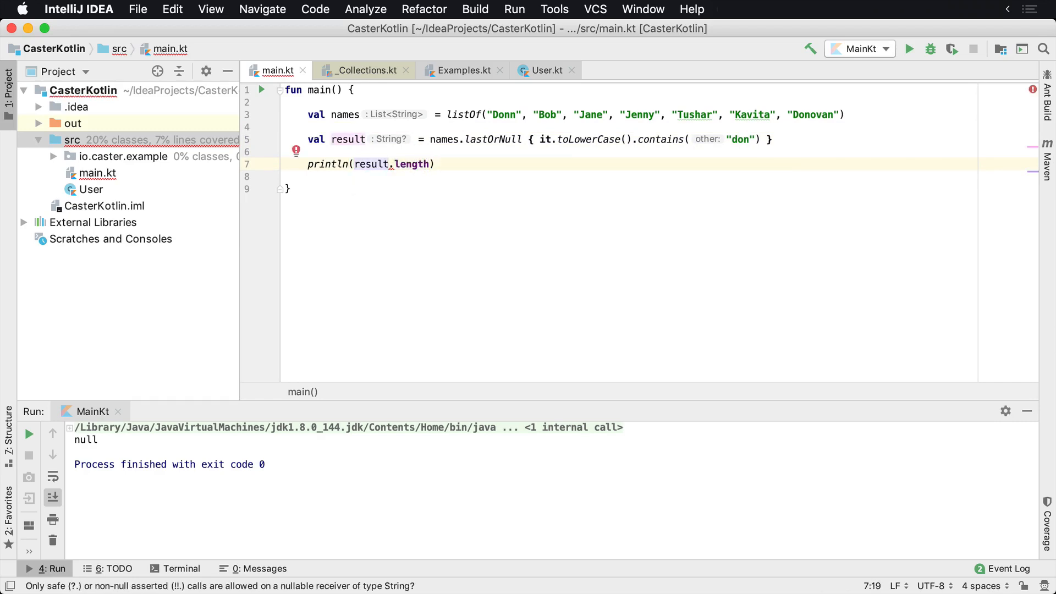
{"action": "type", "text": "?"}
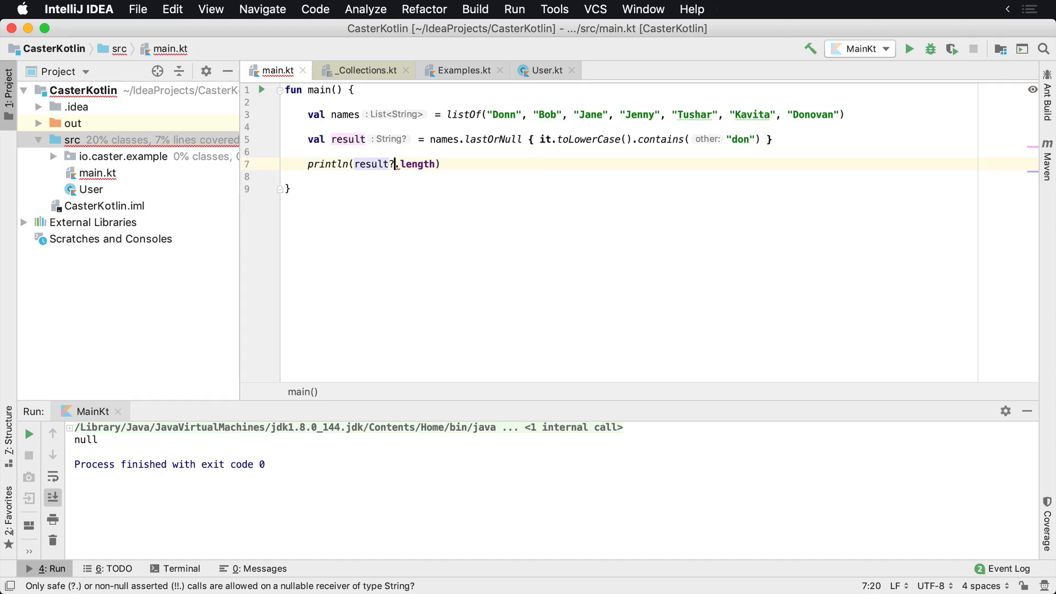